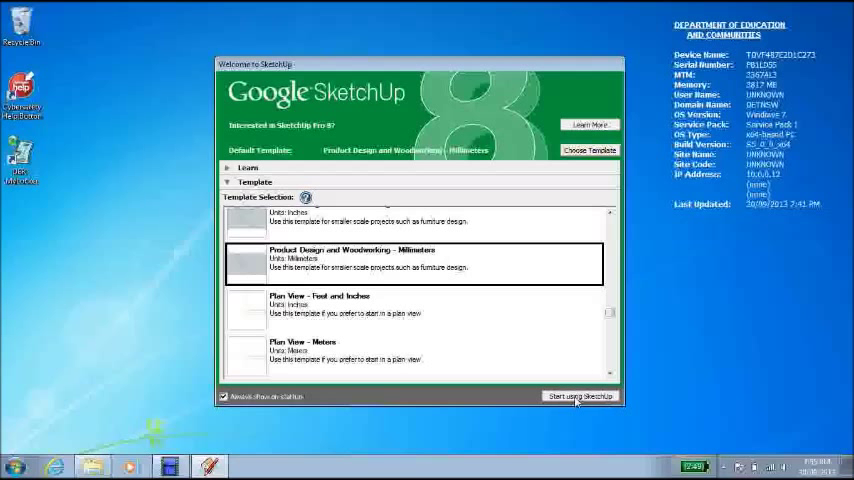
- Start a new model with the Product Design and Woodworking - Millimeters template
{"action": "left_click", "coordinate": [580, 396]}
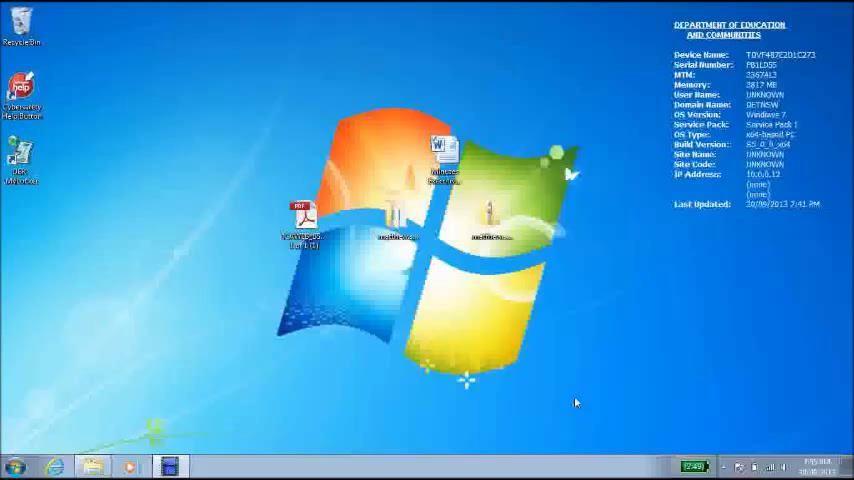
{"action": "left_click", "coordinate": [210, 466]}
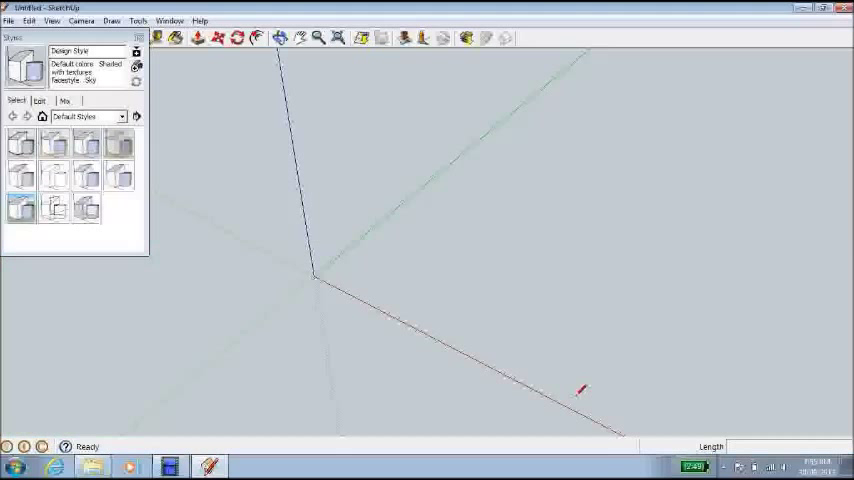
{"action": "mouse_move", "coordinate": [160, 62]}
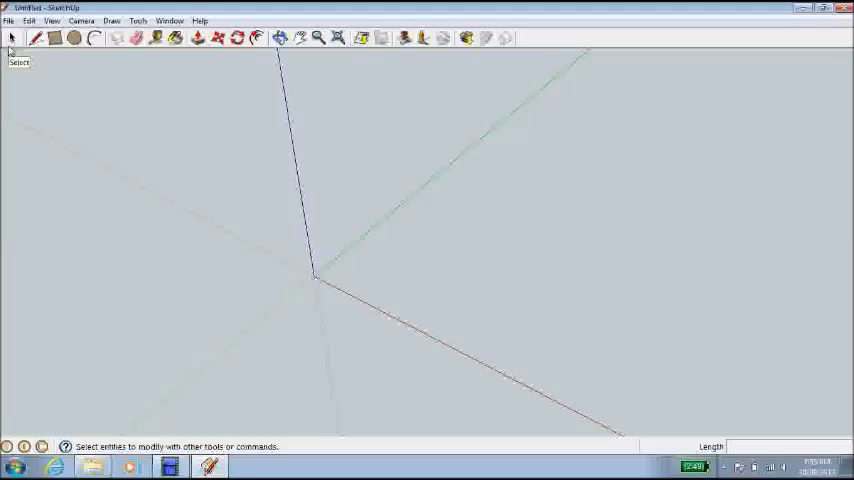
- Close the Styles window so the empty axes fill the workspace
{"action": "left_click", "coordinate": [32, 38]}
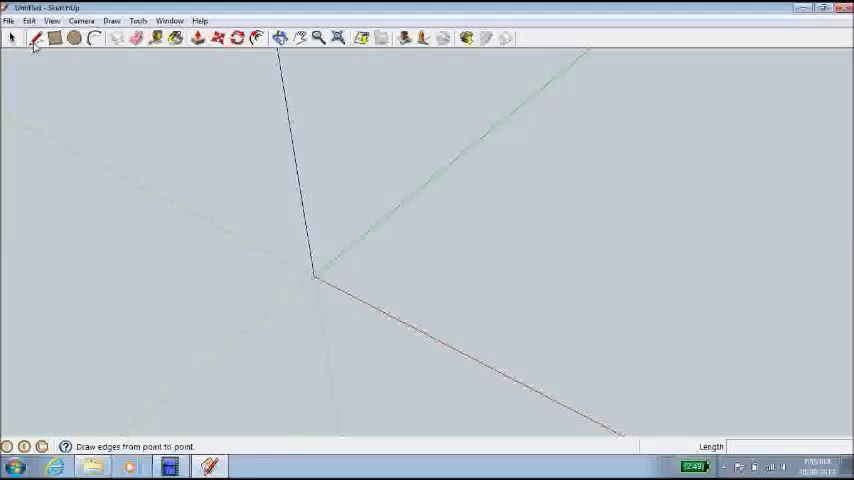
{"action": "mouse_move", "coordinate": [36, 38]}
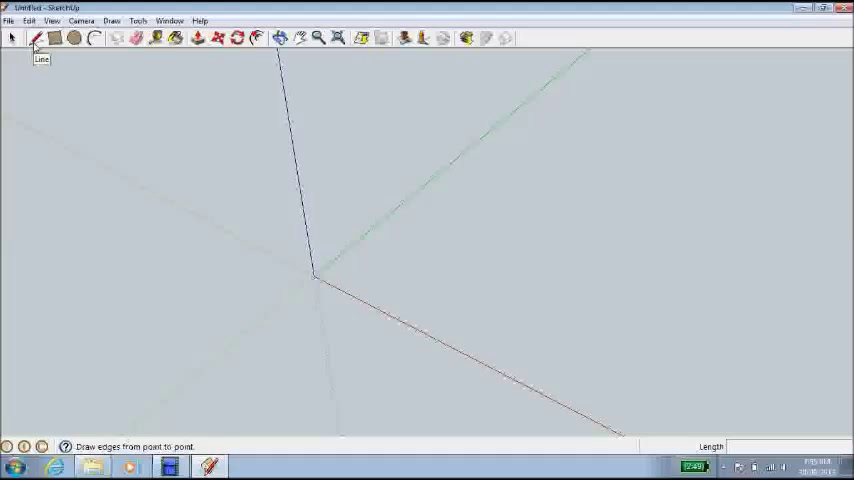
{"action": "mouse_move", "coordinate": [54, 38]}
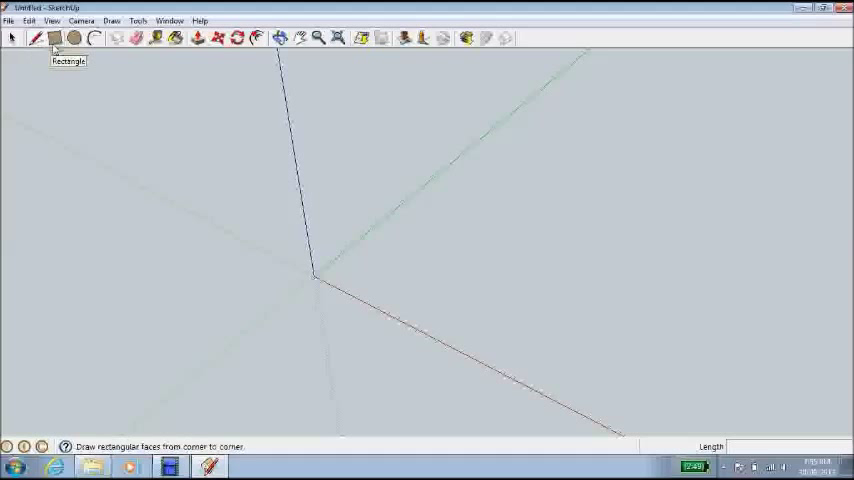
{"action": "mouse_move", "coordinate": [74, 38]}
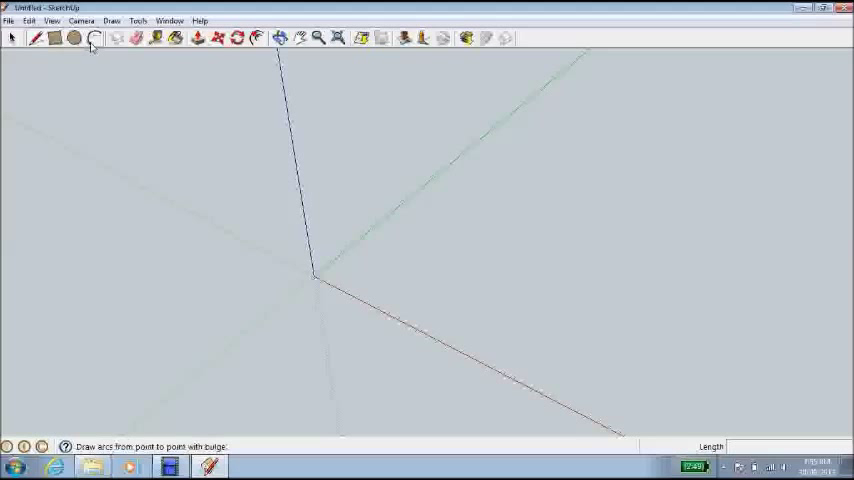
{"action": "mouse_move", "coordinate": [94, 38]}
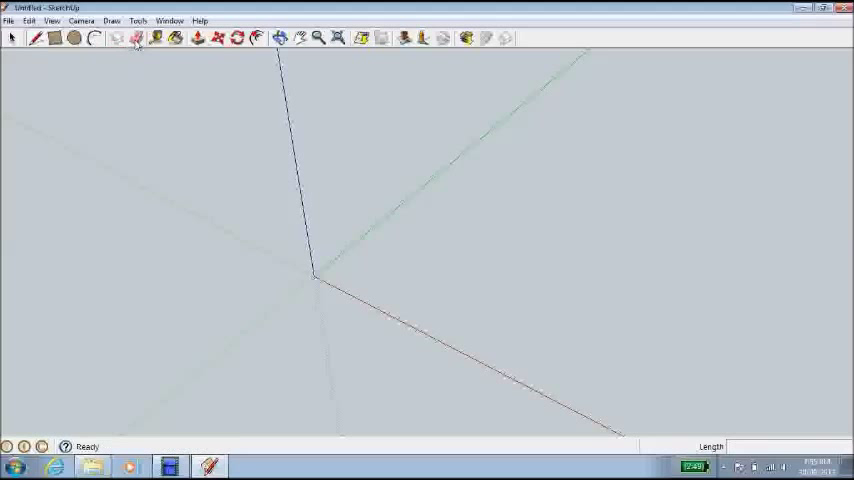
{"action": "mouse_move", "coordinate": [156, 38]}
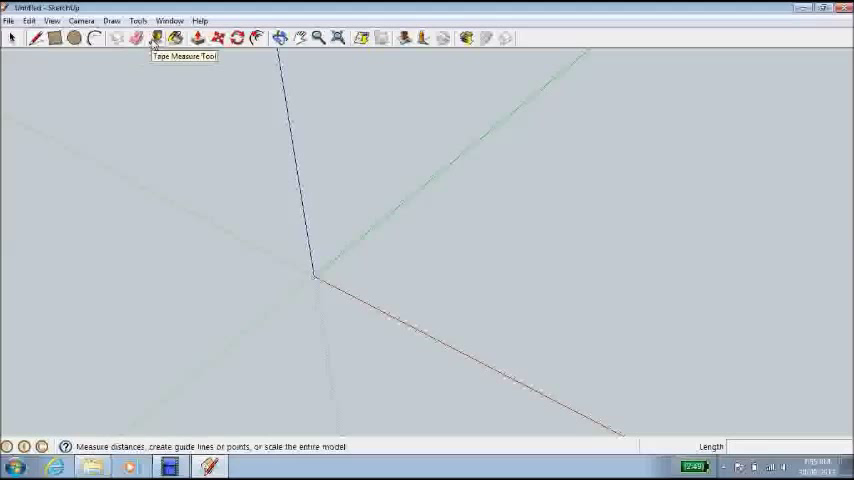
{"action": "mouse_move", "coordinate": [172, 38]}
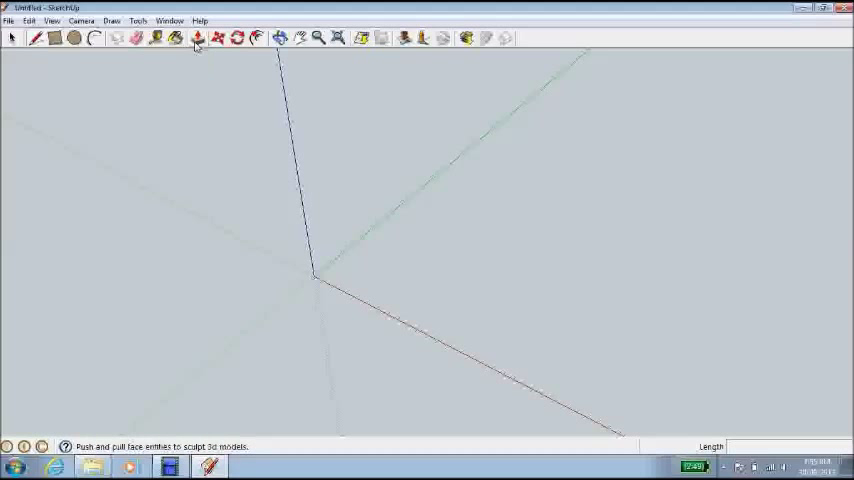
{"action": "mouse_move", "coordinate": [200, 38]}
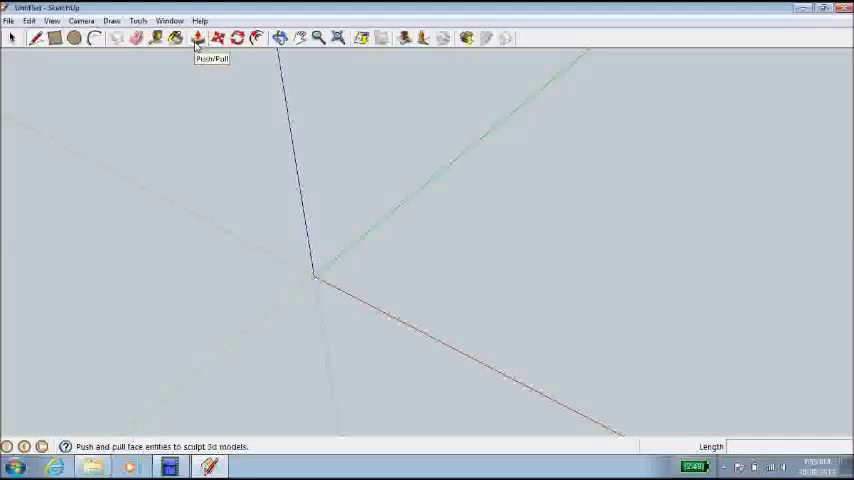
{"action": "mouse_move", "coordinate": [216, 38]}
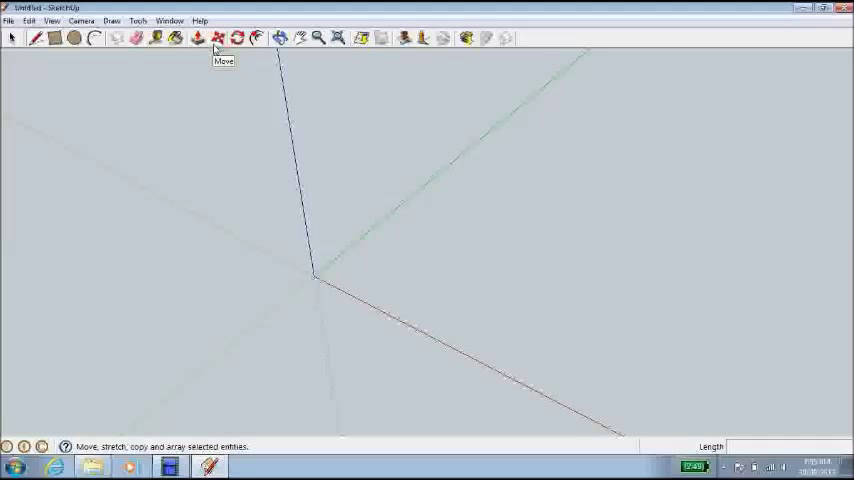
{"action": "mouse_move", "coordinate": [238, 38]}
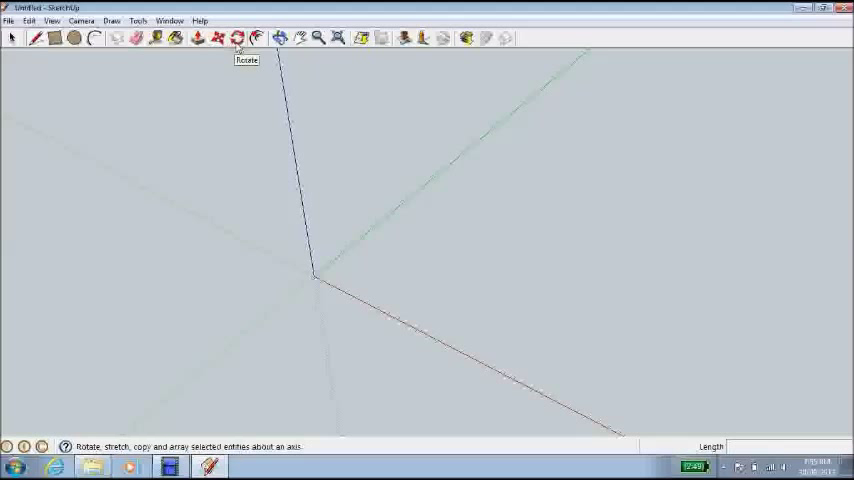
{"action": "mouse_move", "coordinate": [256, 38]}
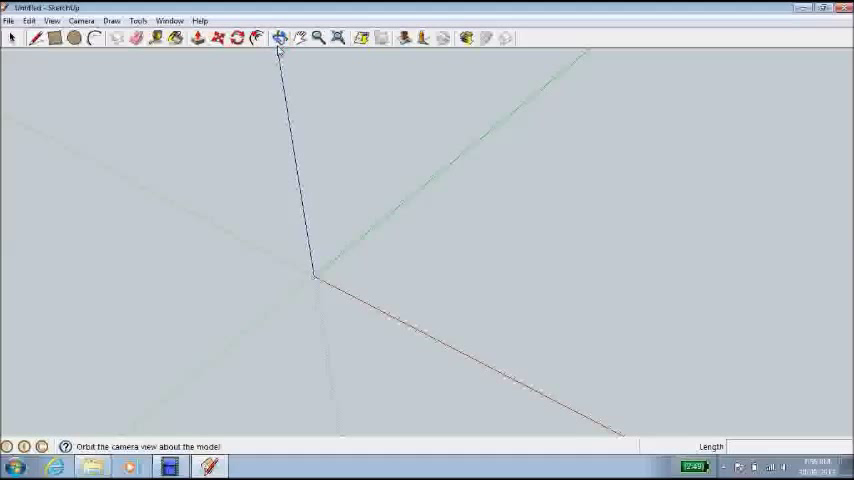
{"action": "mouse_move", "coordinate": [280, 38]}
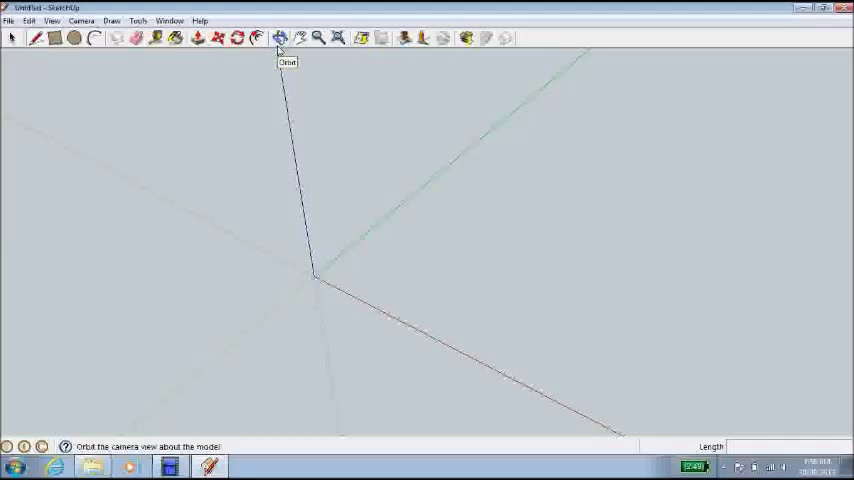
{"action": "mouse_move", "coordinate": [300, 38]}
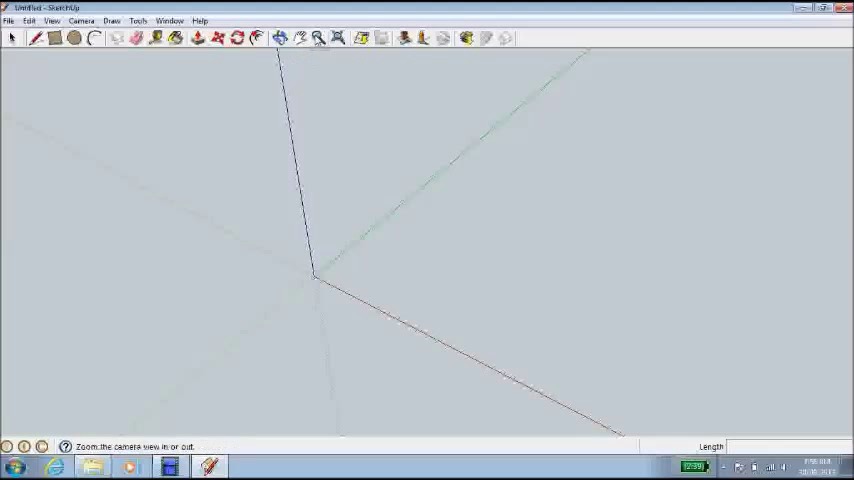
{"action": "mouse_move", "coordinate": [318, 38]}
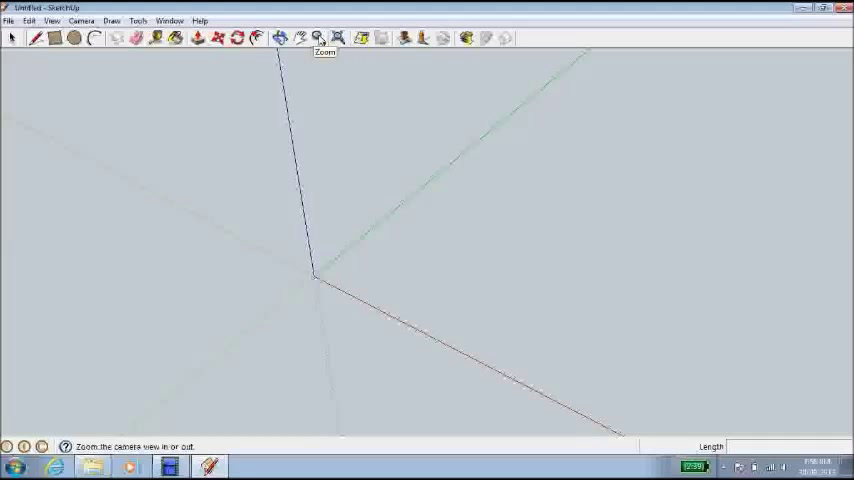
{"action": "mouse_move", "coordinate": [338, 38]}
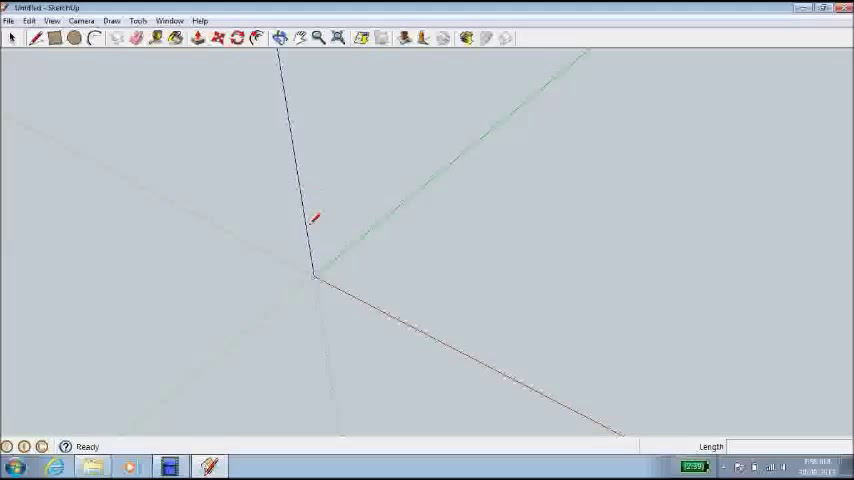
{"action": "mouse_move", "coordinate": [292, 136]}
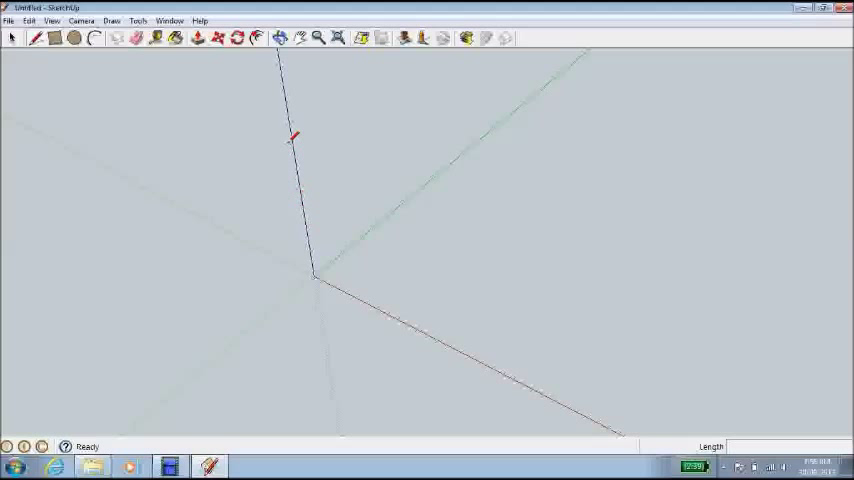
{"action": "mouse_move", "coordinate": [344, 242]}
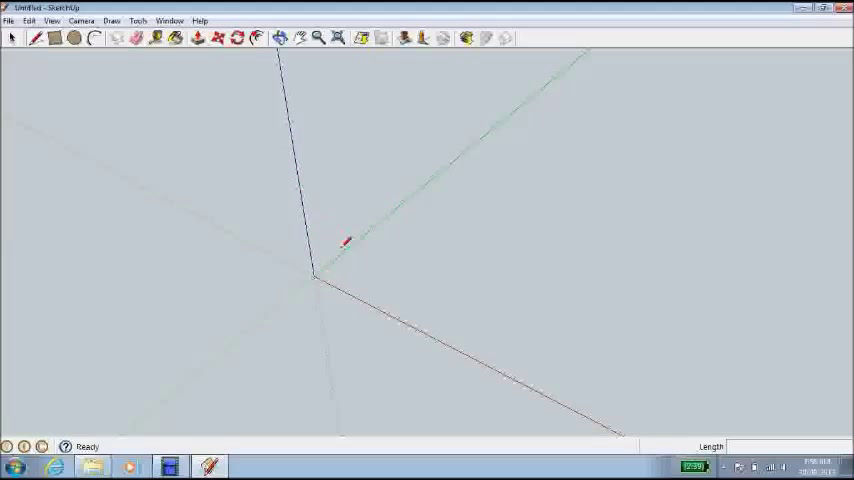
{"action": "mouse_move", "coordinate": [314, 232]}
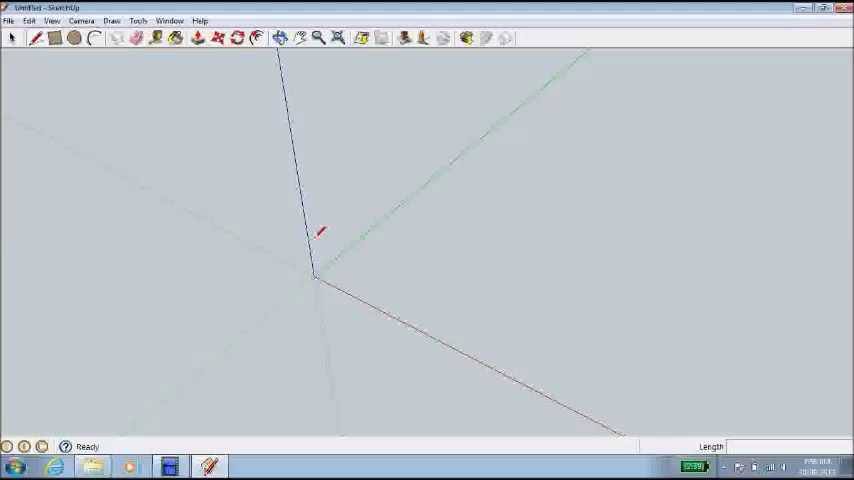
{"action": "mouse_move", "coordinate": [352, 288]}
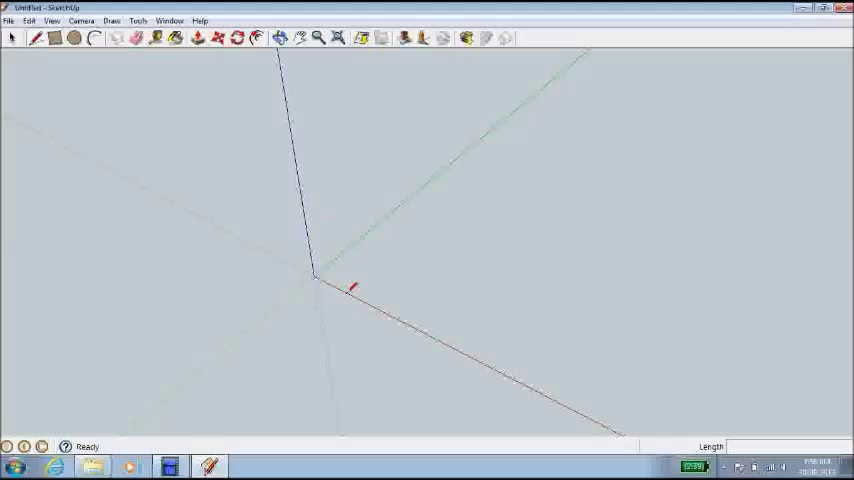
{"action": "mouse_move", "coordinate": [316, 284]}
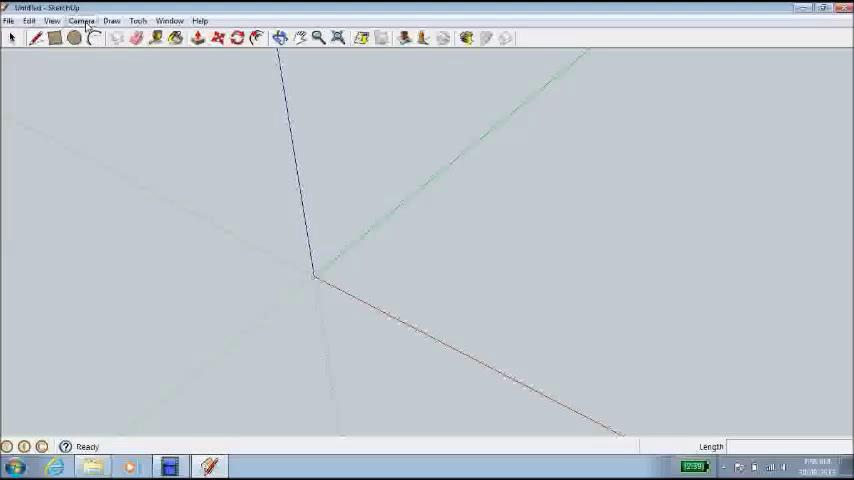
{"action": "left_click", "coordinate": [80, 20]}
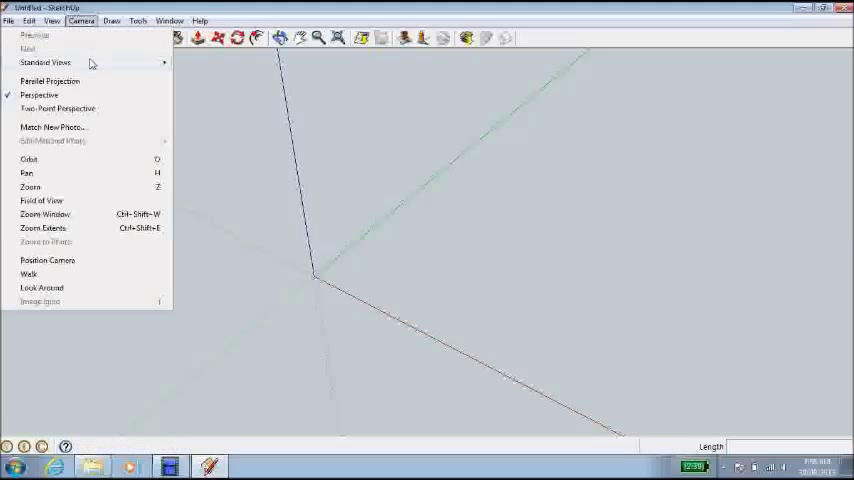
{"action": "mouse_move", "coordinate": [170, 68]}
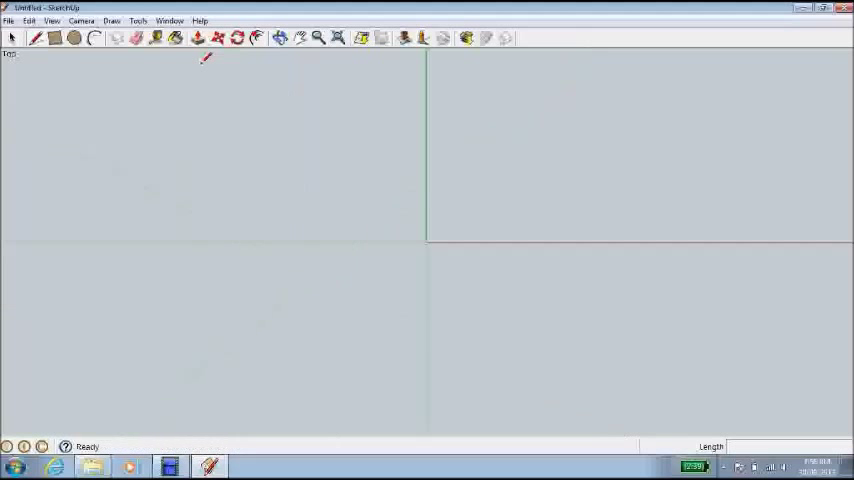
{"action": "mouse_move", "coordinate": [372, 232]}
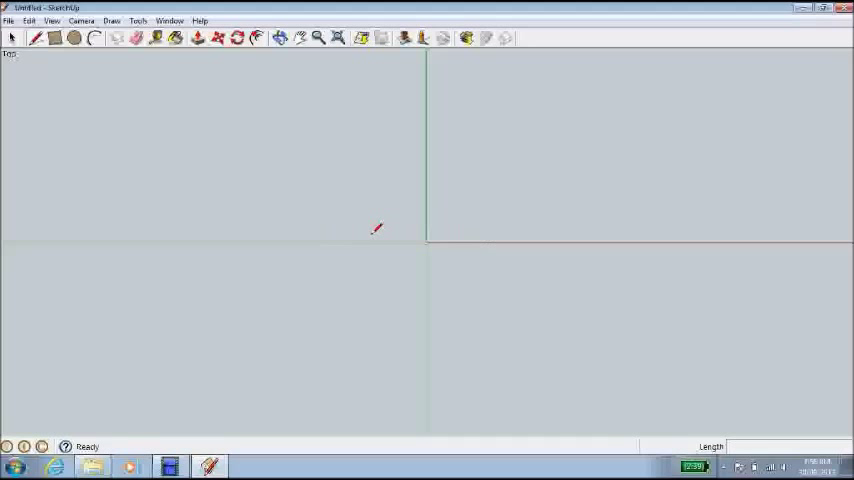
{"action": "mouse_move", "coordinate": [448, 256]}
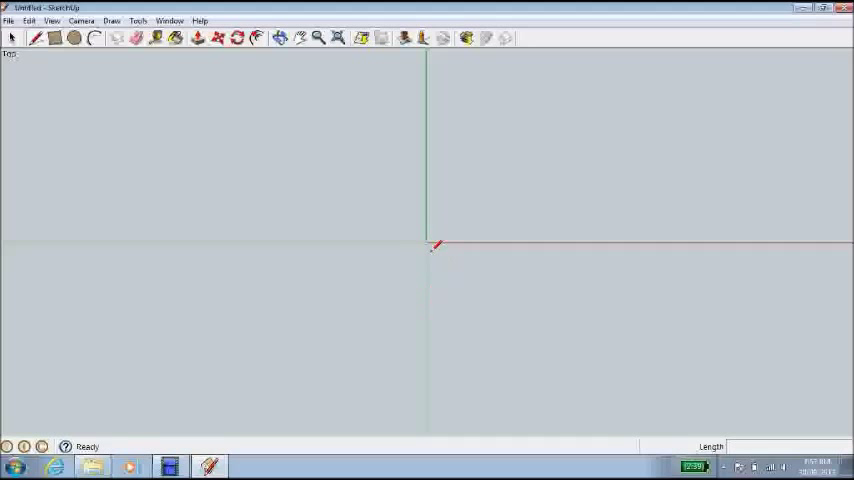
{"action": "mouse_move", "coordinate": [384, 204]}
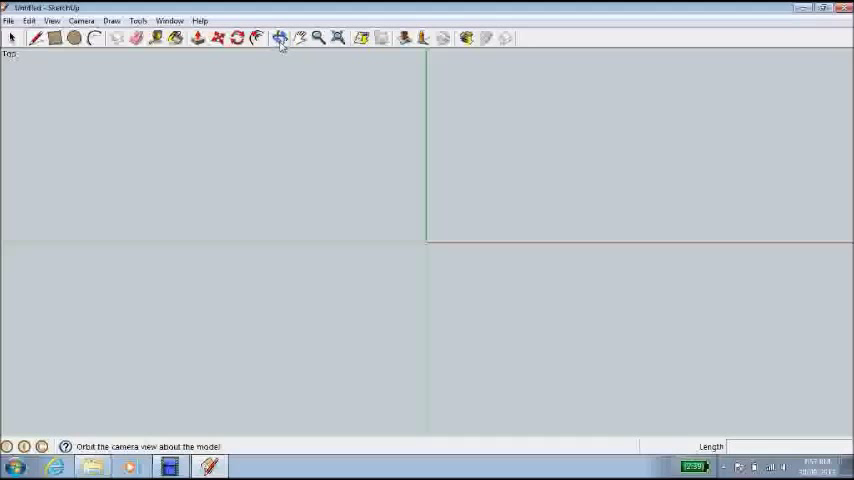
{"action": "left_click", "coordinate": [280, 38]}
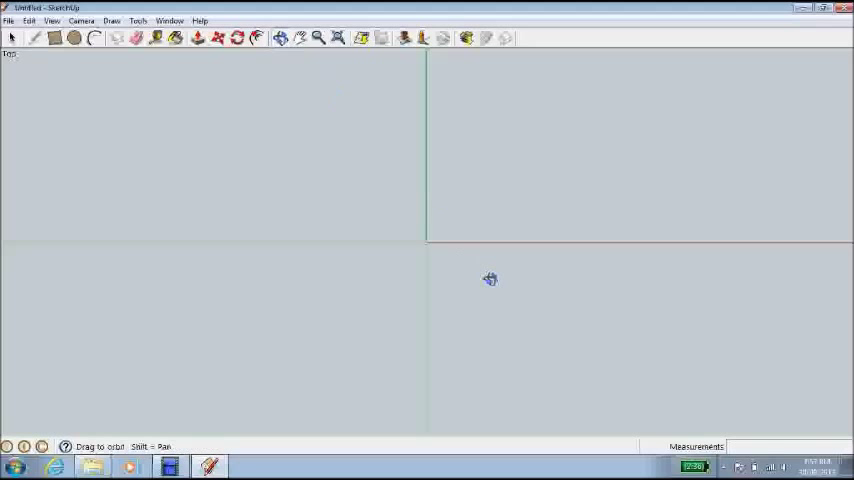
{"action": "left_click_drag", "start_coordinate": [490, 280], "coordinate": [480, 296]}
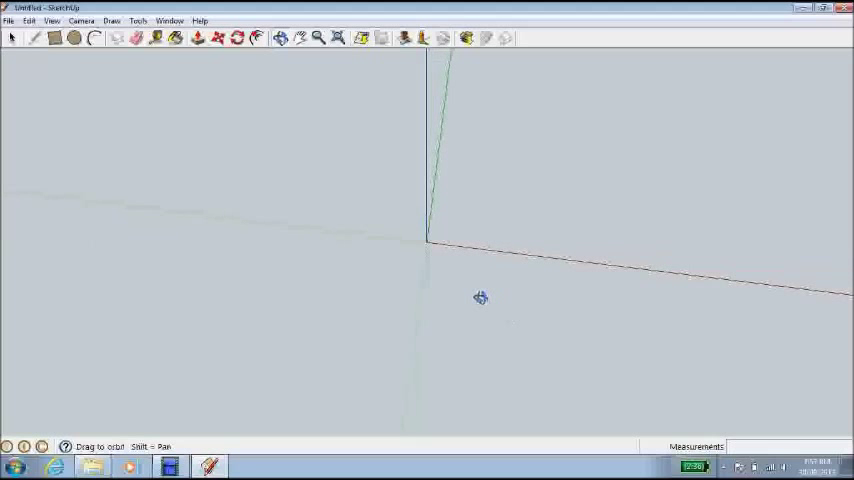
{"action": "left_click_drag", "start_coordinate": [480, 298], "coordinate": [372, 232]}
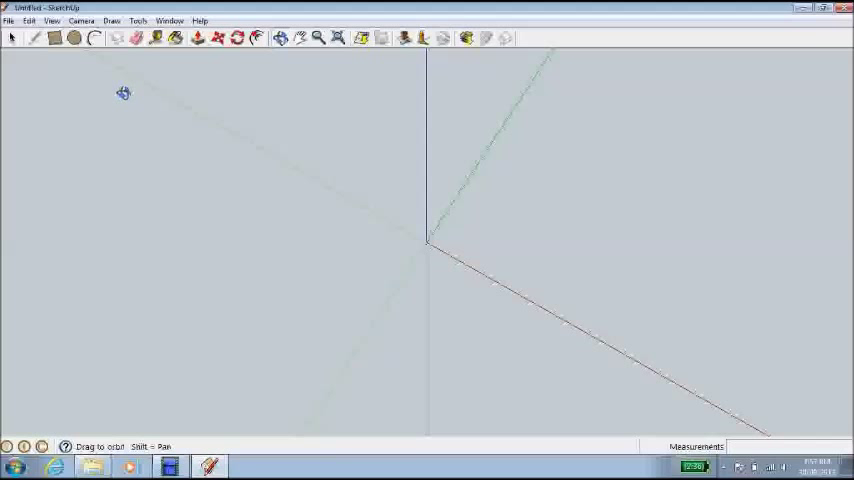
{"action": "left_click", "coordinate": [80, 20]}
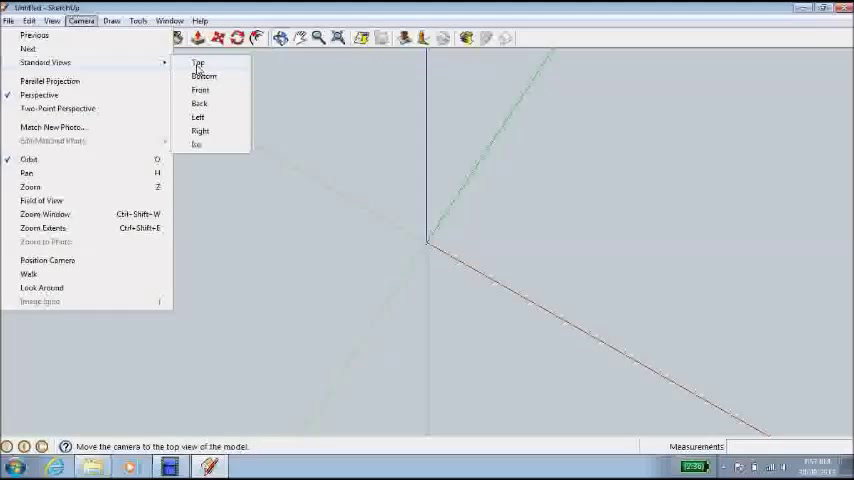
{"action": "left_click", "coordinate": [198, 64]}
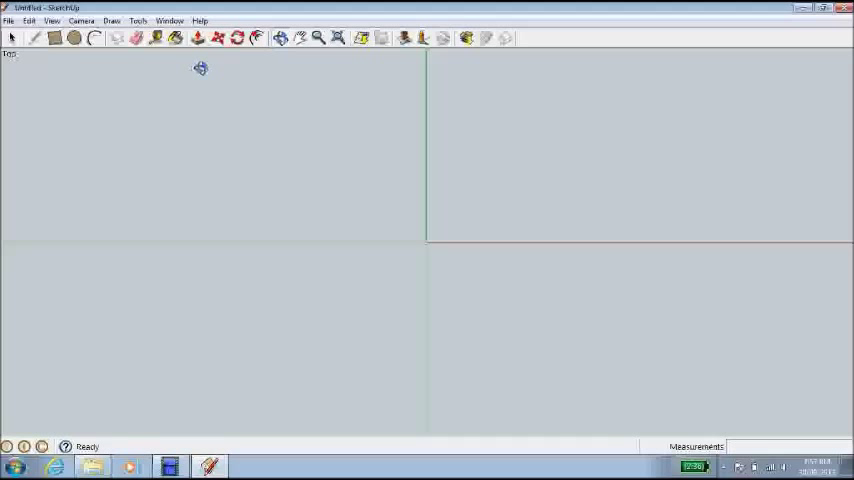
{"action": "mouse_move", "coordinate": [162, 76]}
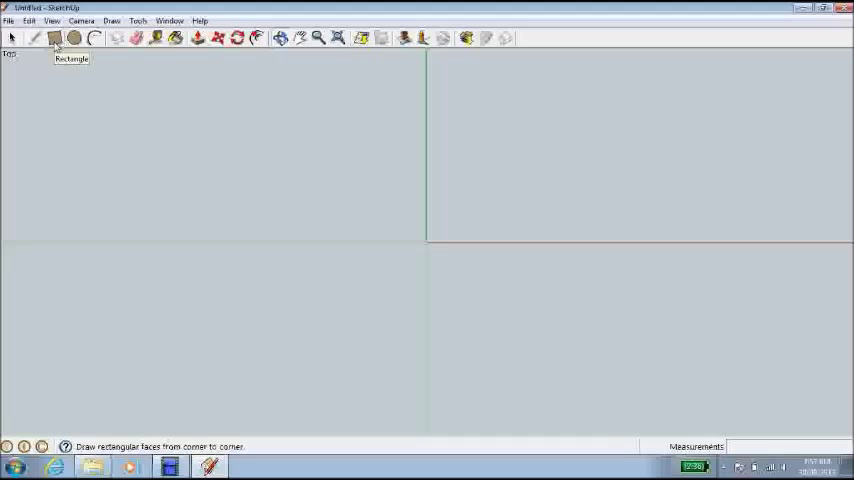
- Draw a 100 by 90 mm rectangle with one corner at the origin
{"action": "left_click", "coordinate": [56, 38]}
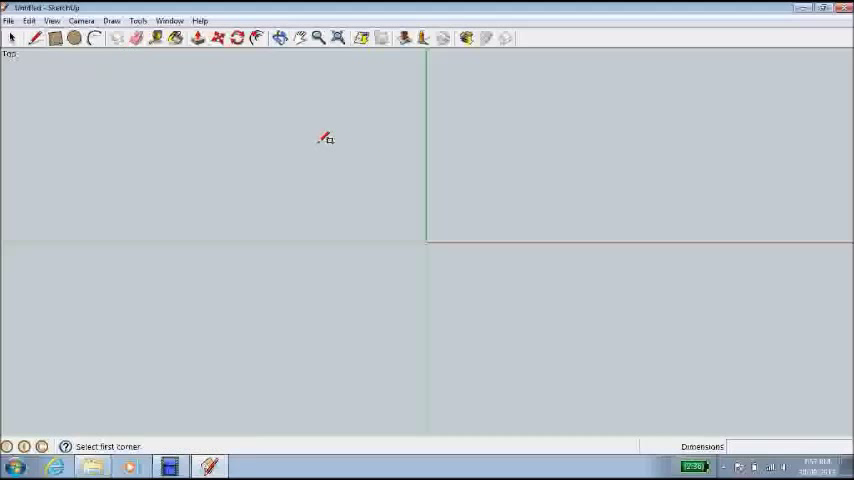
{"action": "mouse_move", "coordinate": [436, 240]}
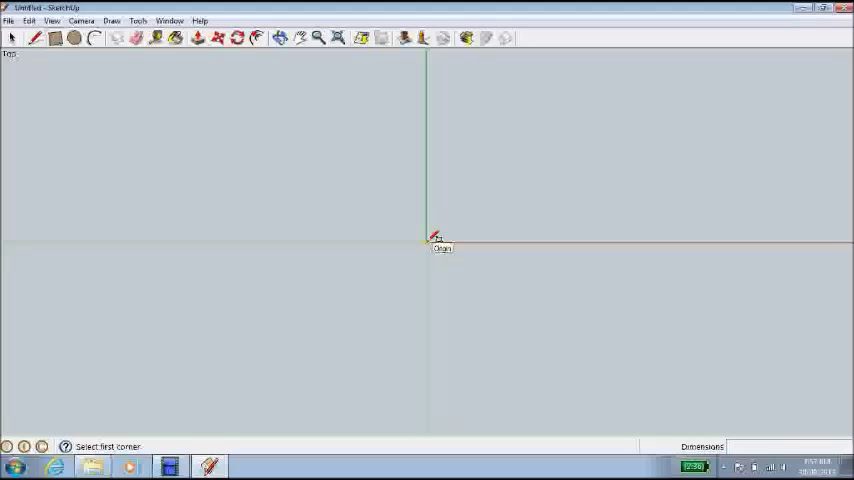
{"action": "left_click", "coordinate": [426, 240]}
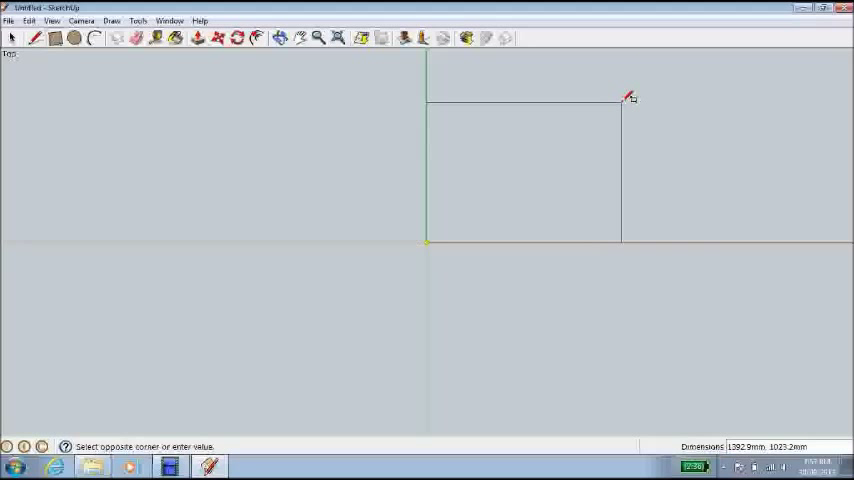
{"action": "mouse_move", "coordinate": [610, 108]}
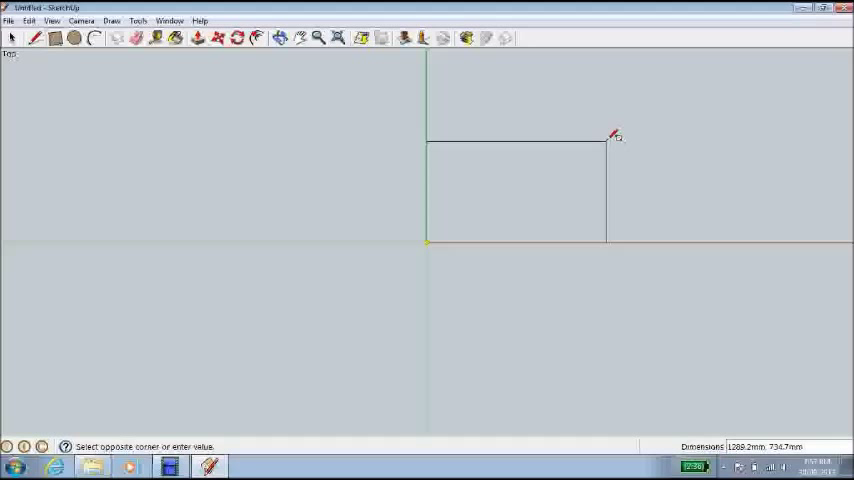
{"action": "type", "text": "100,40"}
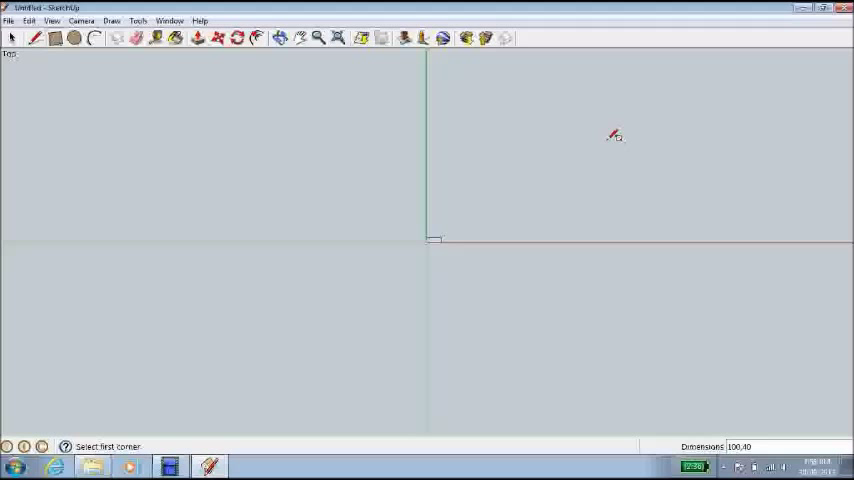
{"action": "mouse_move", "coordinate": [284, 96]}
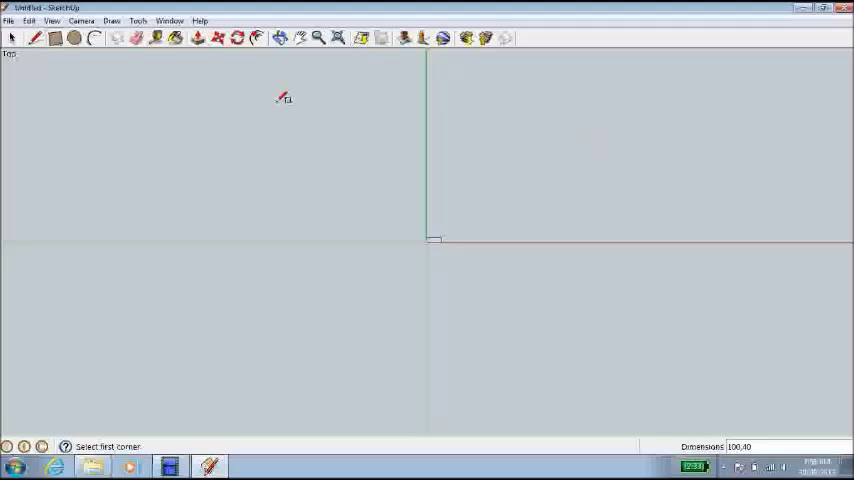
{"action": "mouse_move", "coordinate": [338, 38]}
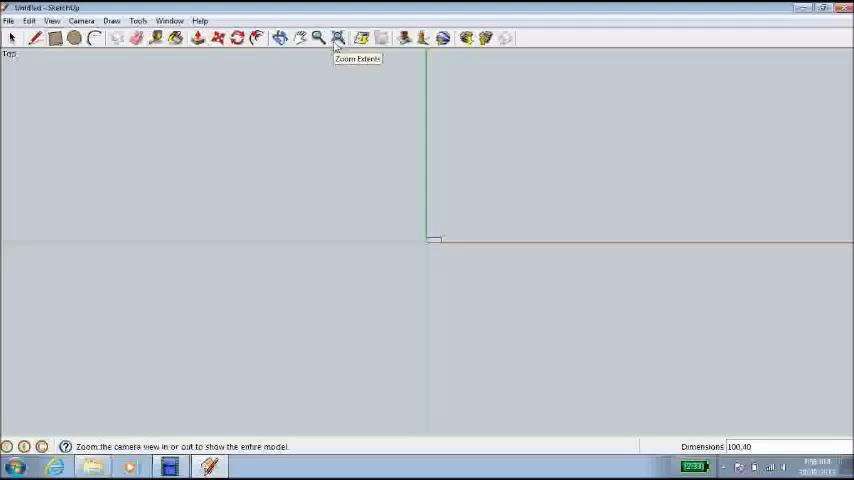
- Zoom Extents so the rectangle fills the drawing area
{"action": "left_click", "coordinate": [338, 36]}
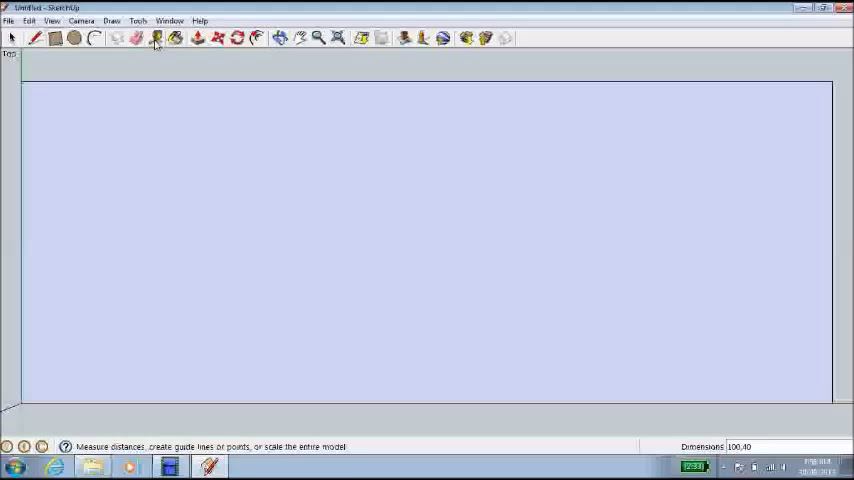
- Place Tape Measure guide lines offset 5 mm inside the rectangle's edges
{"action": "left_click", "coordinate": [156, 38]}
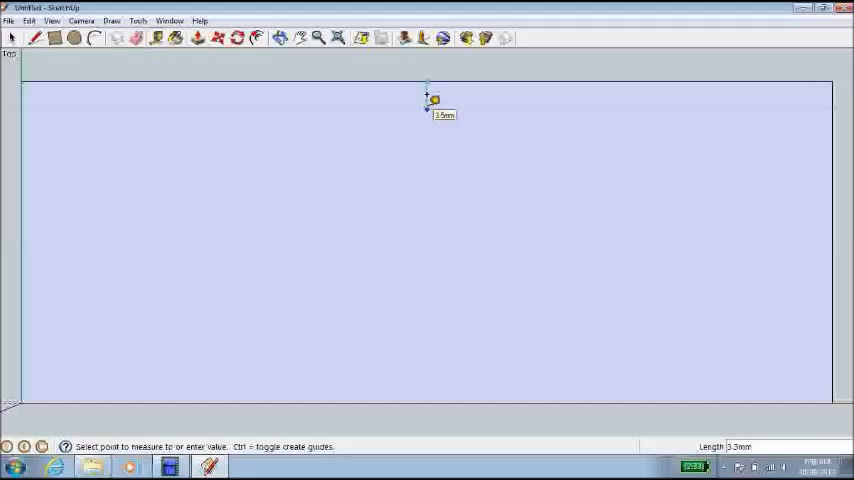
{"action": "mouse_move", "coordinate": [424, 164]}
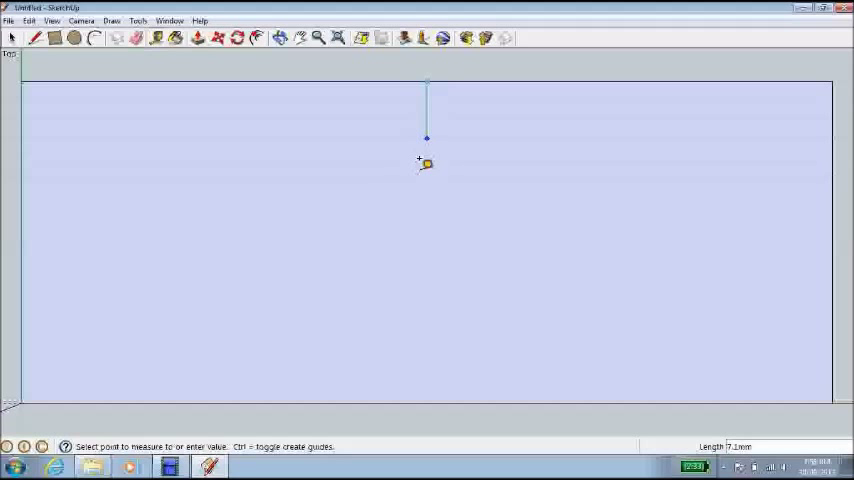
{"action": "mouse_move", "coordinate": [424, 144]}
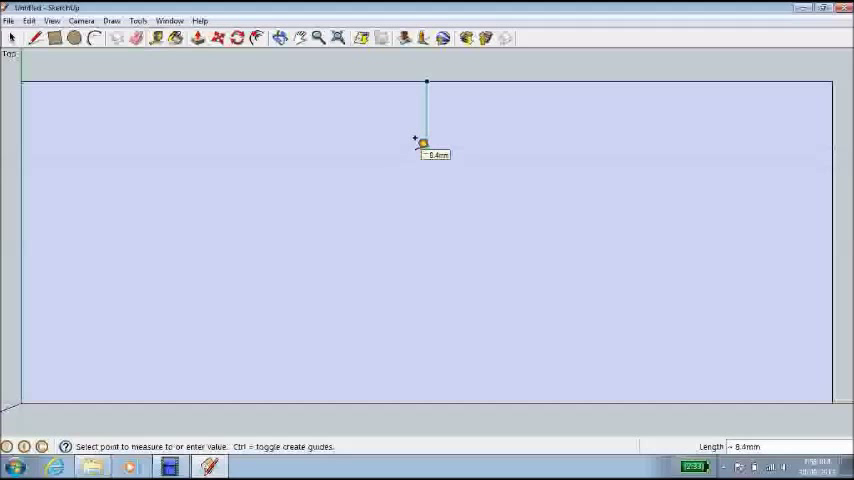
{"action": "mouse_move", "coordinate": [420, 136]}
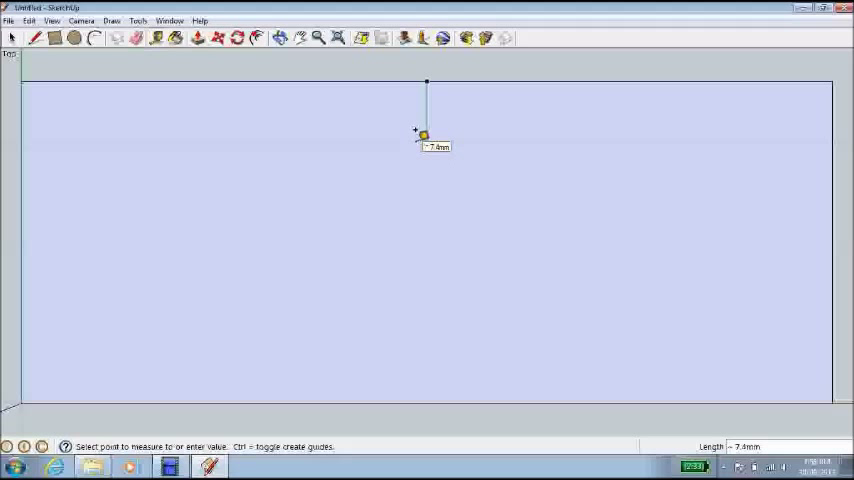
{"action": "type", "text": "5"}
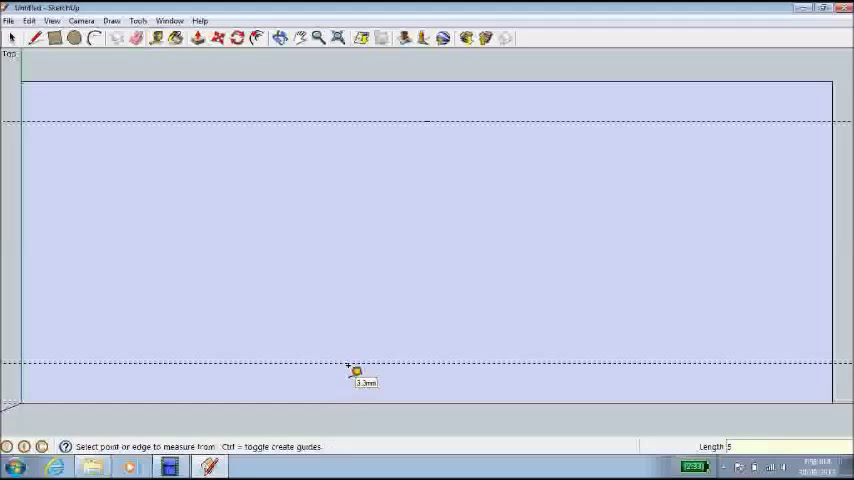
{"action": "mouse_move", "coordinate": [280, 308]}
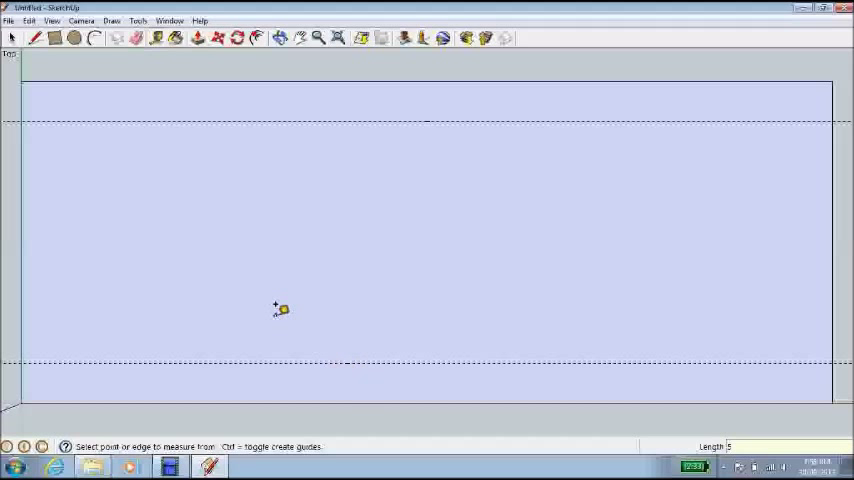
{"action": "mouse_move", "coordinate": [24, 184]}
{"action": "type", "text": "20"}
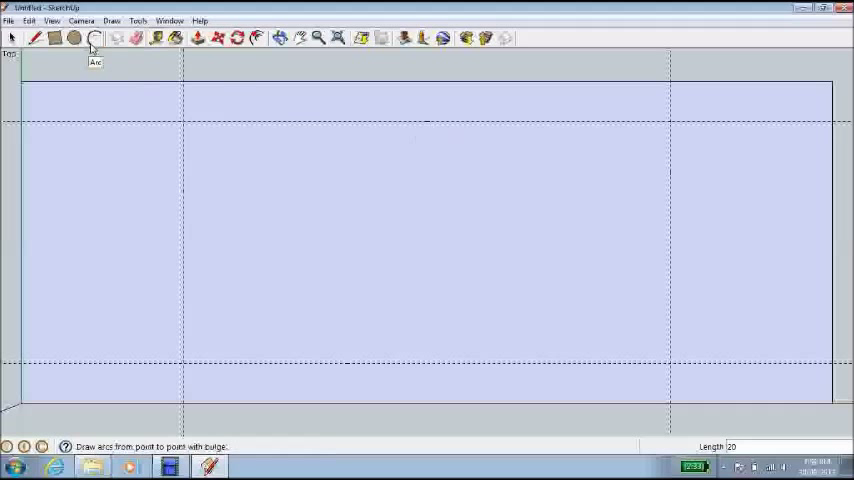
- Draw the inner half-circle arcs at the left and right ends inside the outer curves
{"action": "left_click", "coordinate": [74, 38]}
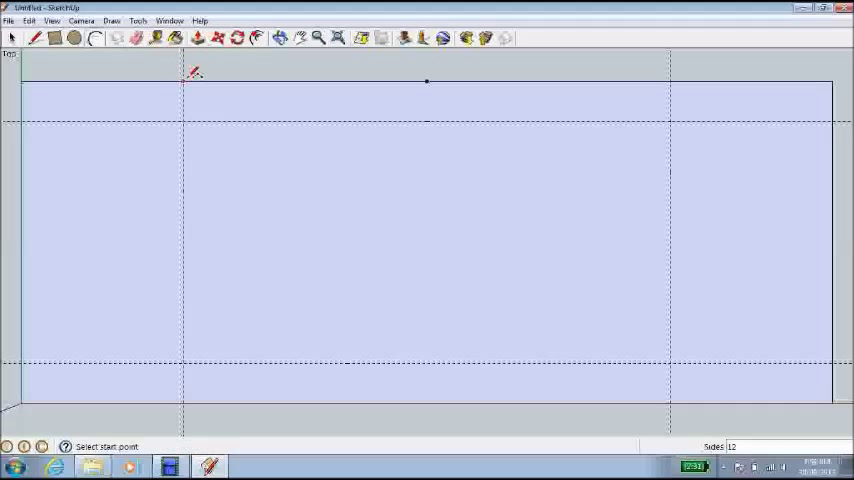
{"action": "mouse_move", "coordinate": [190, 78]}
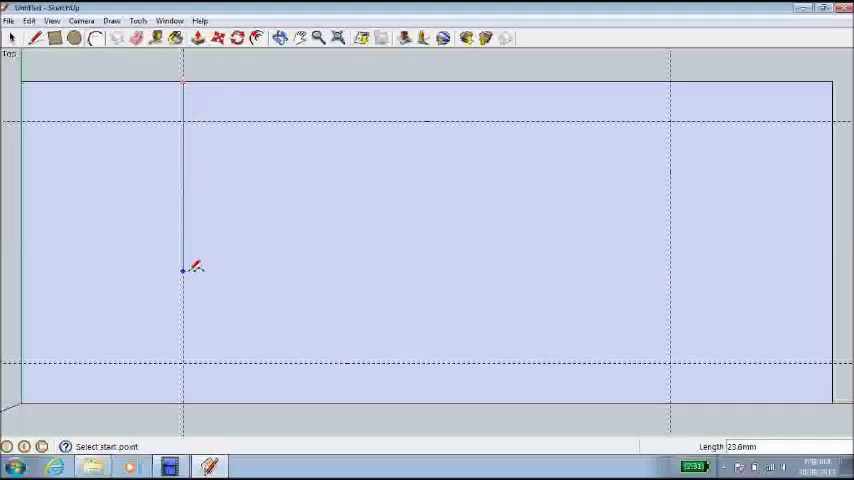
{"action": "mouse_move", "coordinate": [190, 398]}
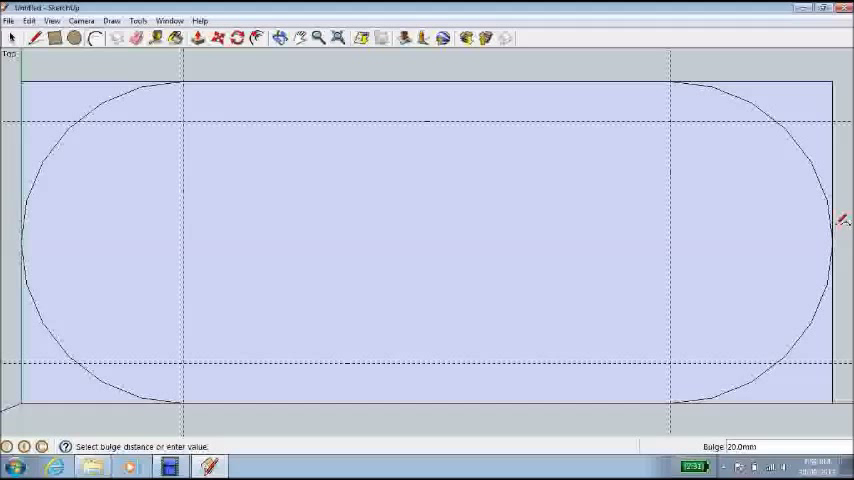
{"action": "mouse_move", "coordinate": [336, 138]}
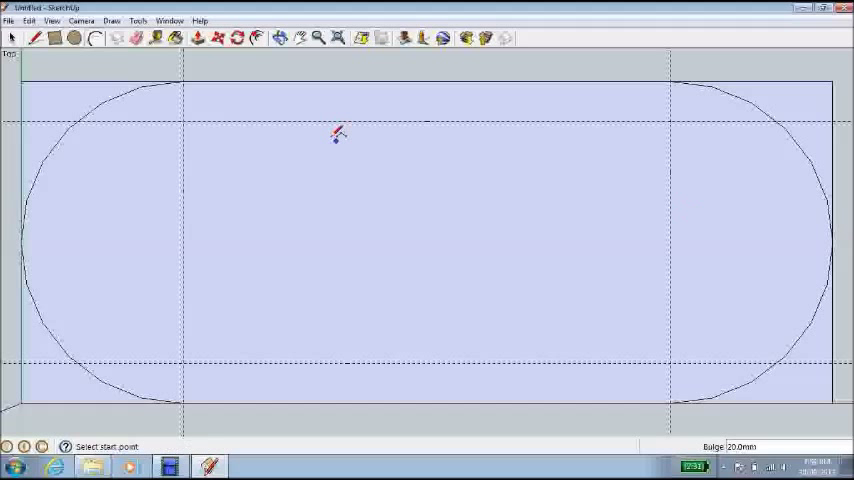
{"action": "mouse_move", "coordinate": [188, 120]}
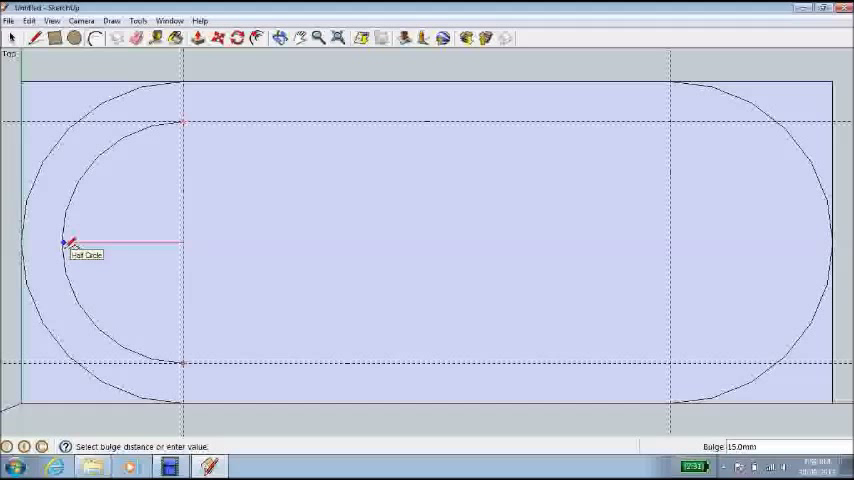
{"action": "left_click", "coordinate": [70, 244]}
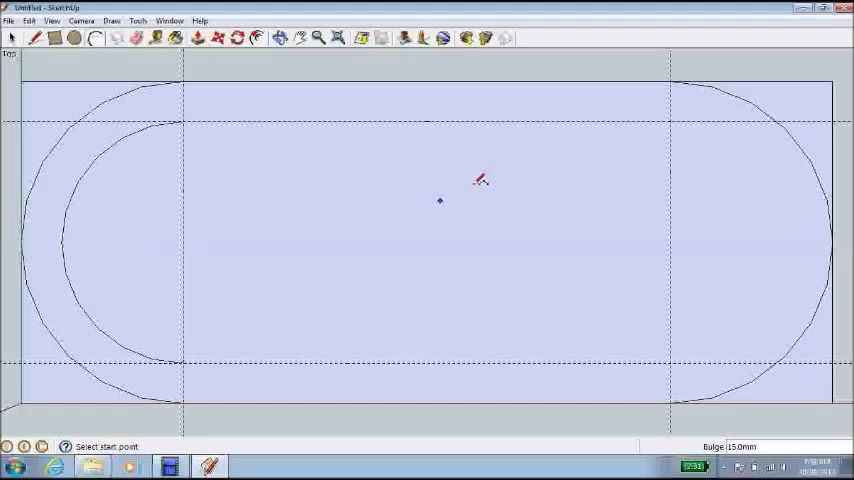
{"action": "mouse_move", "coordinate": [670, 156]}
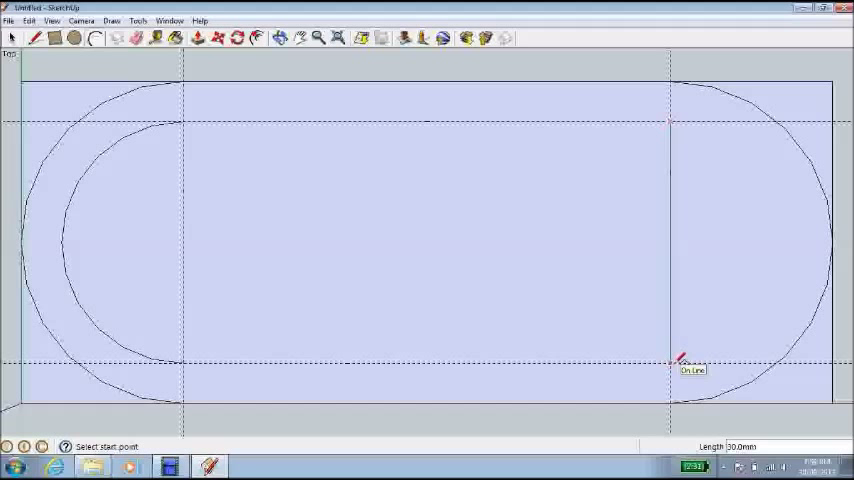
{"action": "left_click", "coordinate": [672, 368]}
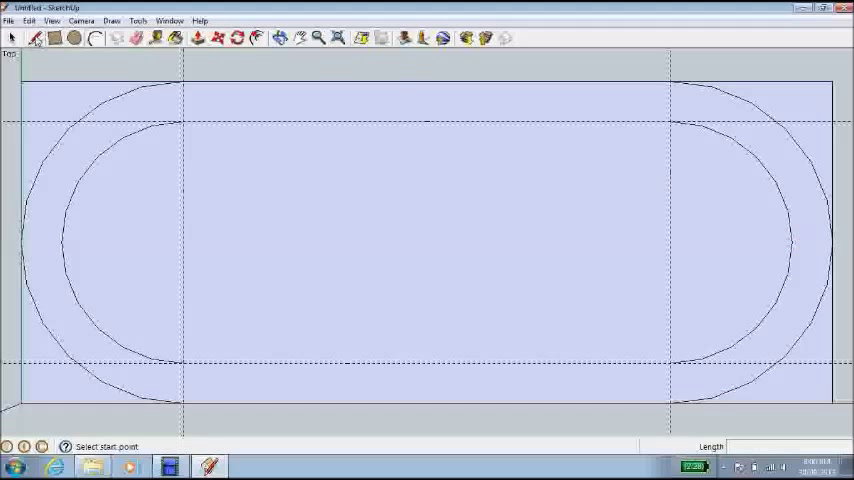
- Draw a straight edge joining the tops of the two inner arcs
{"action": "left_click", "coordinate": [180, 120]}
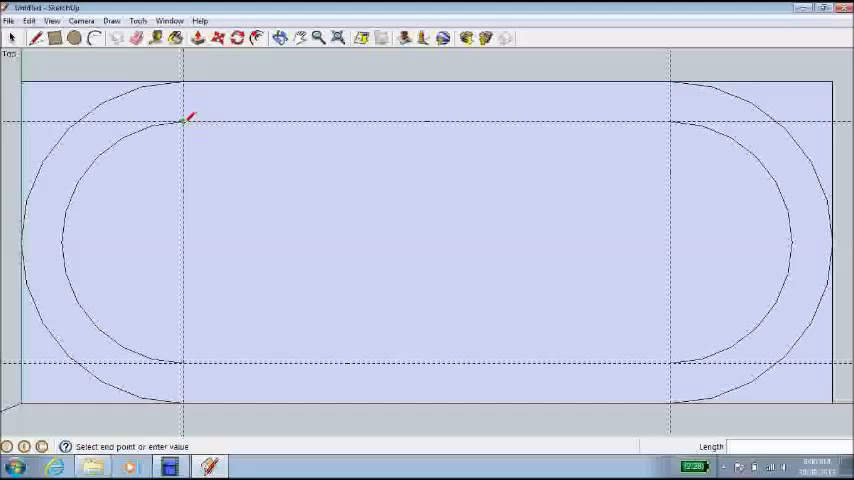
{"action": "mouse_move", "coordinate": [672, 122]}
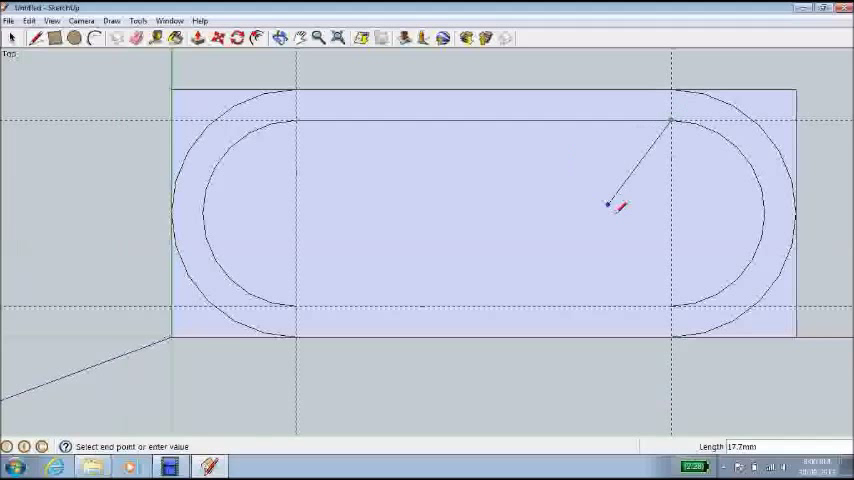
{"action": "mouse_move", "coordinate": [650, 250]}
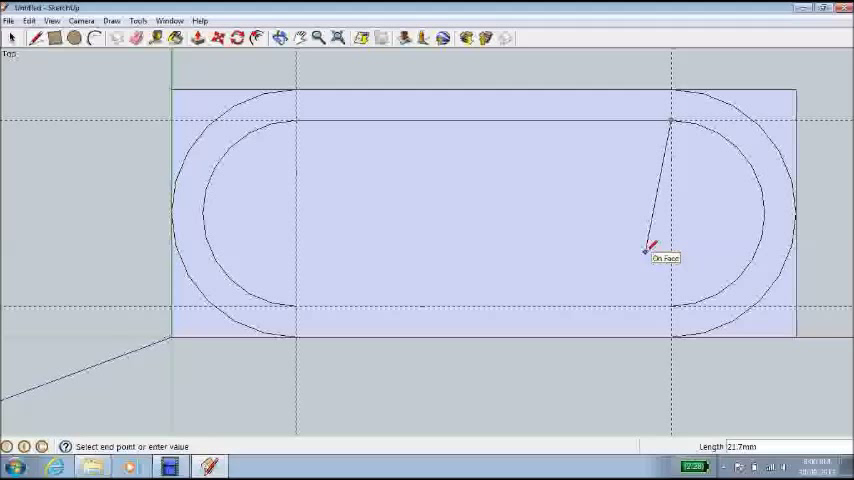
{"action": "mouse_move", "coordinate": [580, 204]}
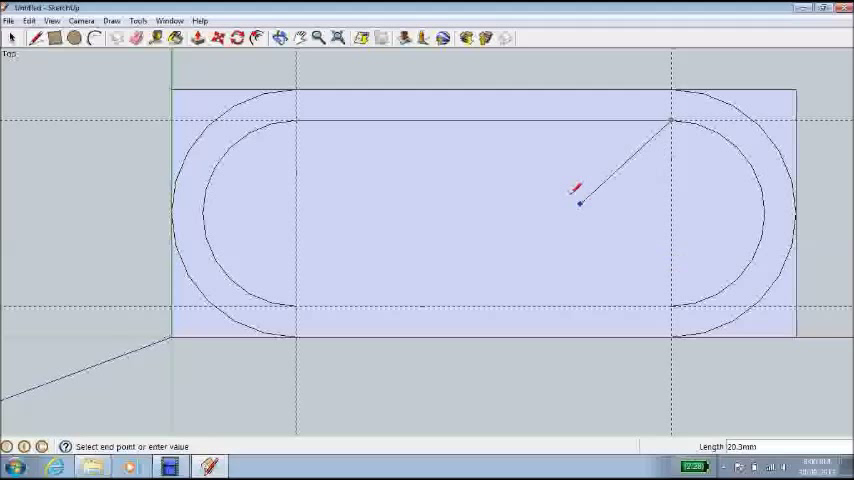
{"action": "mouse_move", "coordinate": [528, 214]}
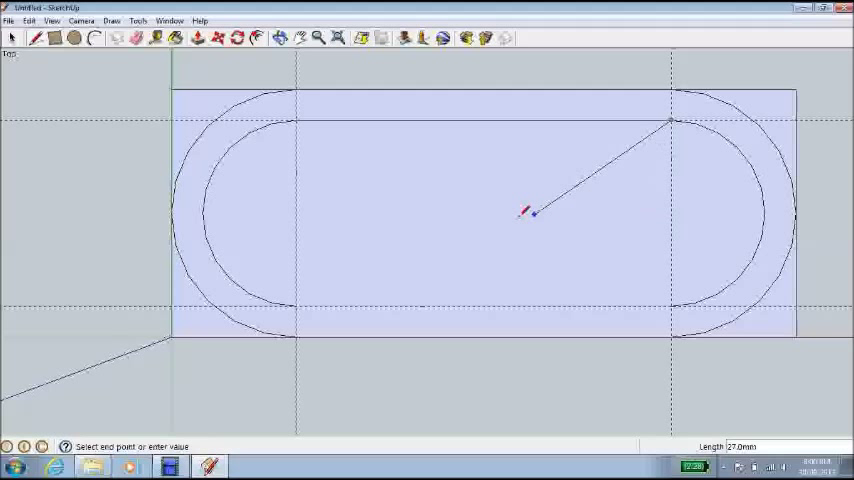
{"action": "mouse_move", "coordinate": [464, 264]}
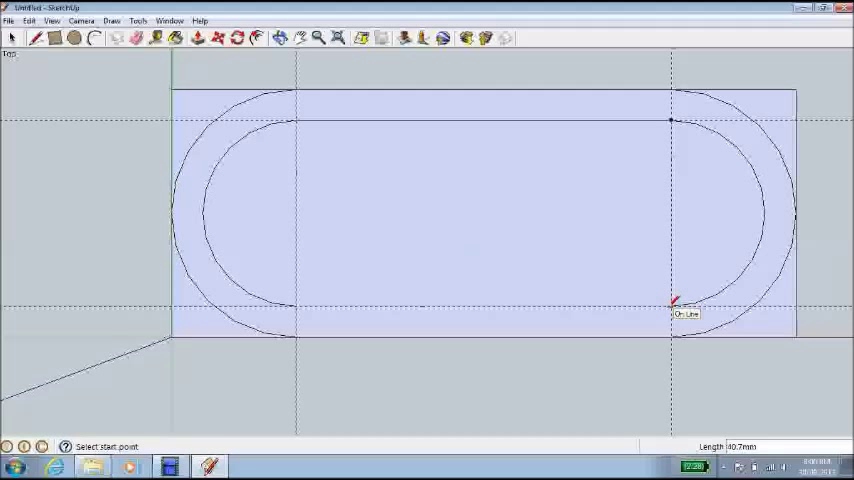
{"action": "left_click", "coordinate": [670, 304]}
{"action": "type", "text": "60"}
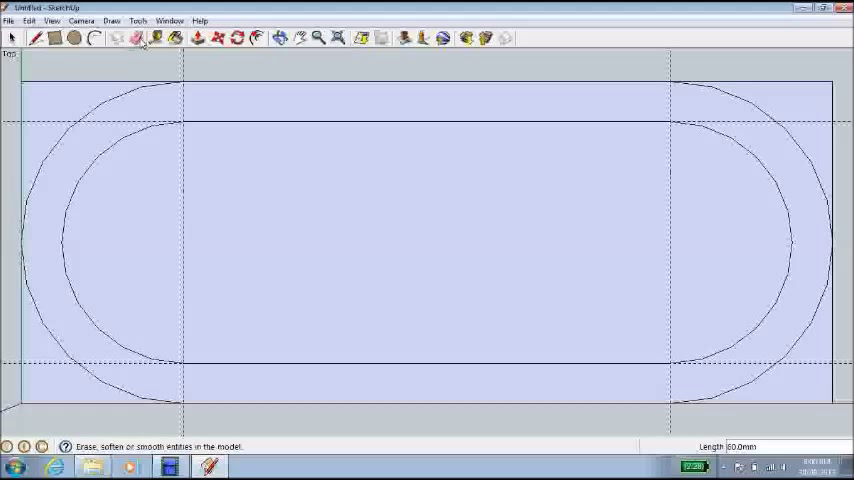
- Erase the guide lines and leftover rectangle corners around the nested ovals
{"action": "left_click", "coordinate": [136, 38]}
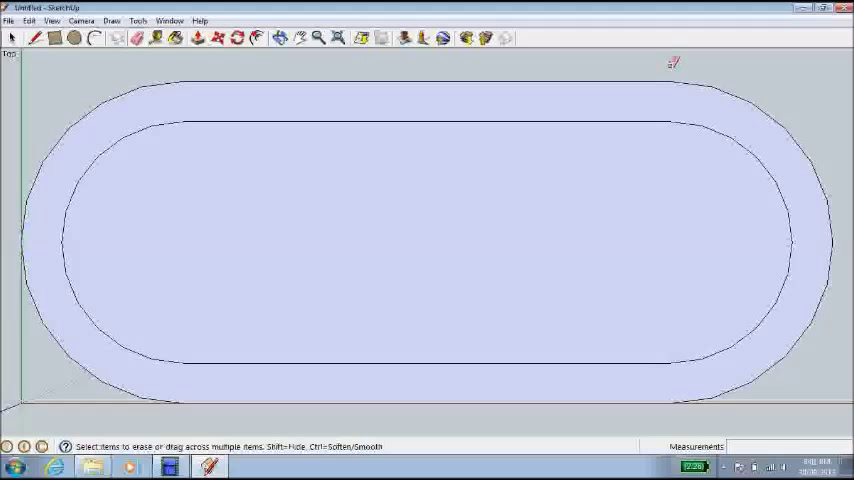
{"action": "mouse_move", "coordinate": [528, 104]}
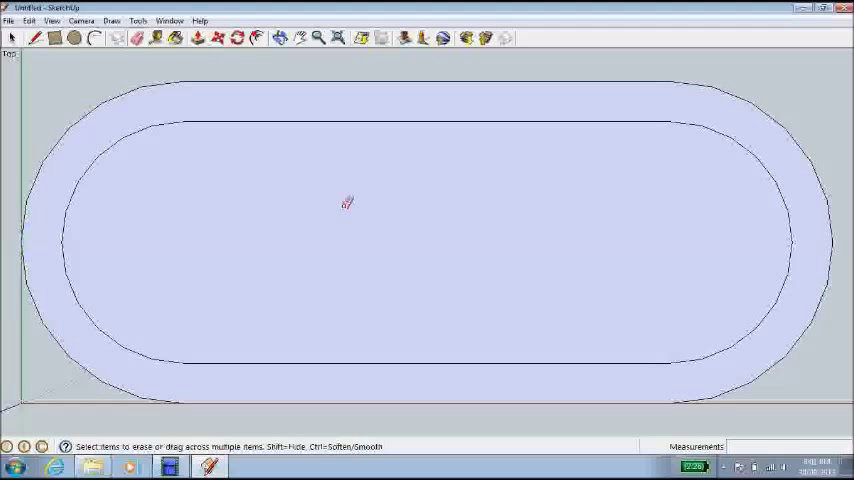
- Erase the inner oval face, leaving a flat oval ring
{"action": "right_click", "coordinate": [344, 208]}
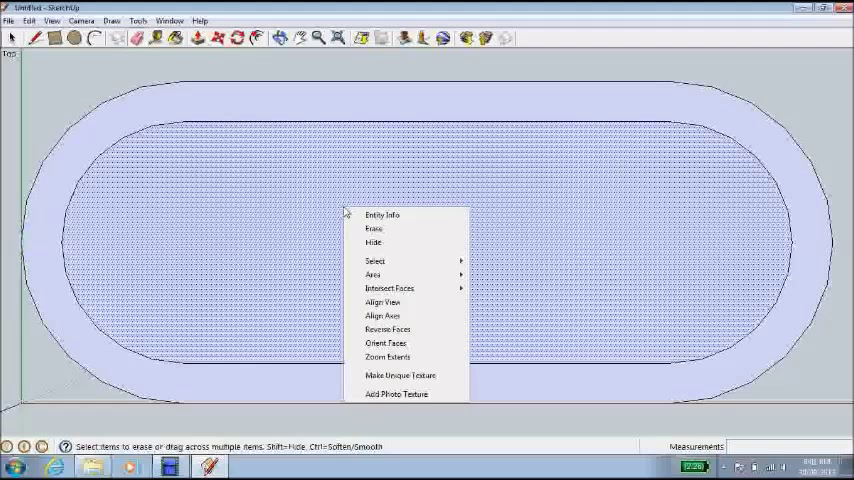
{"action": "mouse_move", "coordinate": [374, 228]}
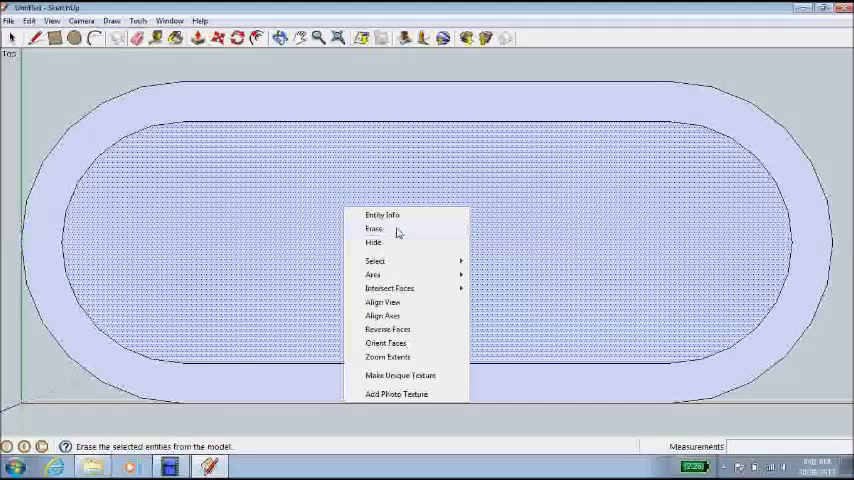
{"action": "left_click", "coordinate": [376, 228]}
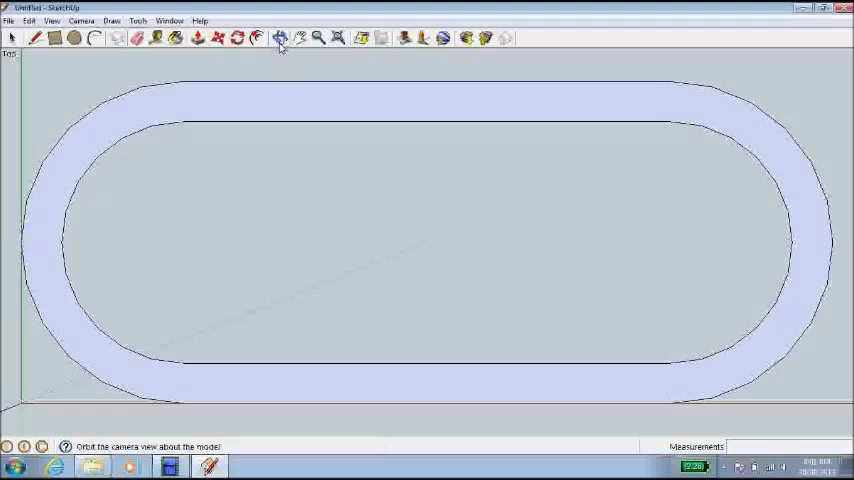
- Orbit to view the ring in perspective and fit it in the view
{"action": "left_click", "coordinate": [280, 38]}
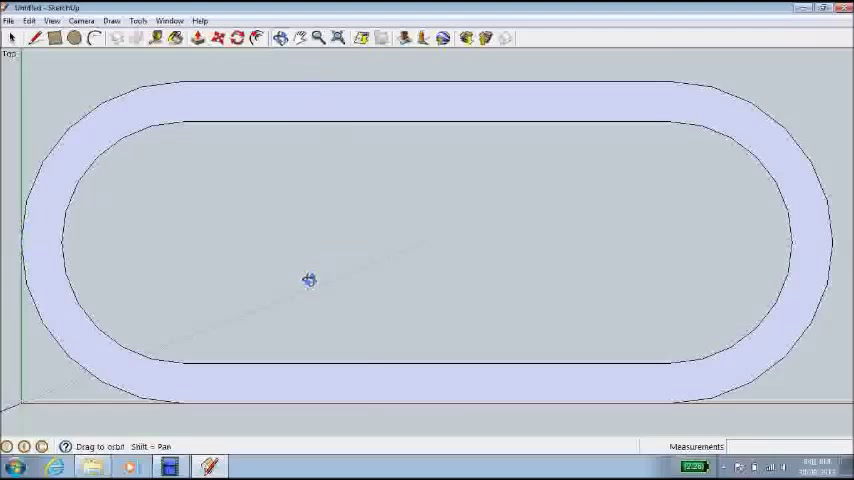
{"action": "left_click_drag", "start_coordinate": [308, 280], "coordinate": [296, 292]}
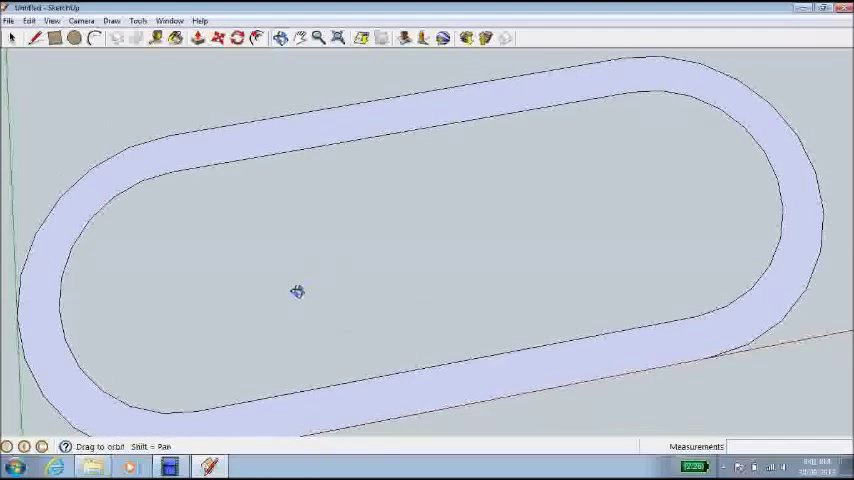
{"action": "left_click_drag", "start_coordinate": [296, 292], "coordinate": [236, 260]}
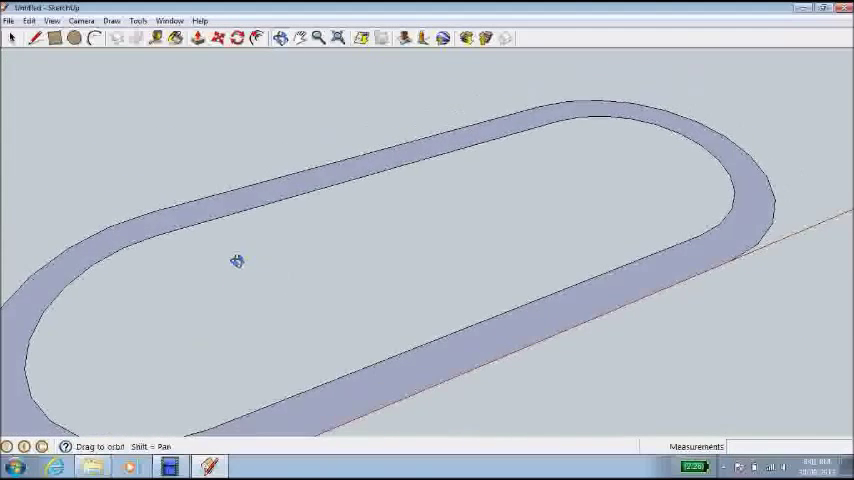
{"action": "left_click", "coordinate": [338, 38]}
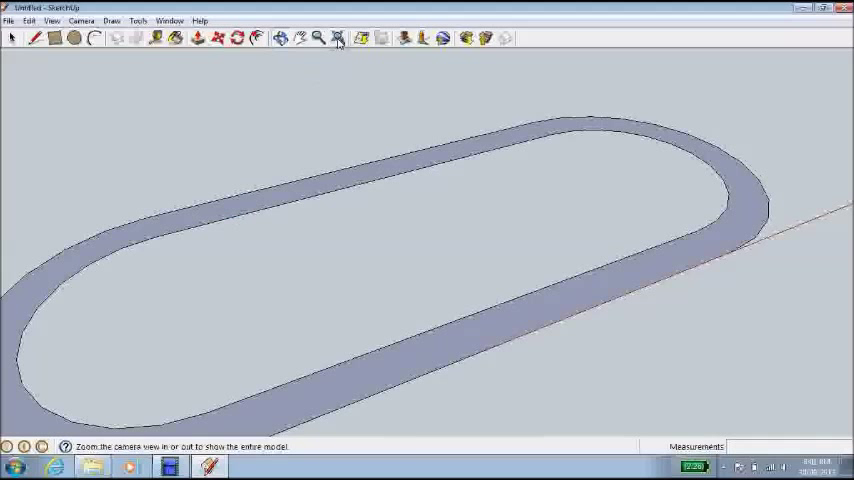
{"action": "left_click", "coordinate": [338, 38]}
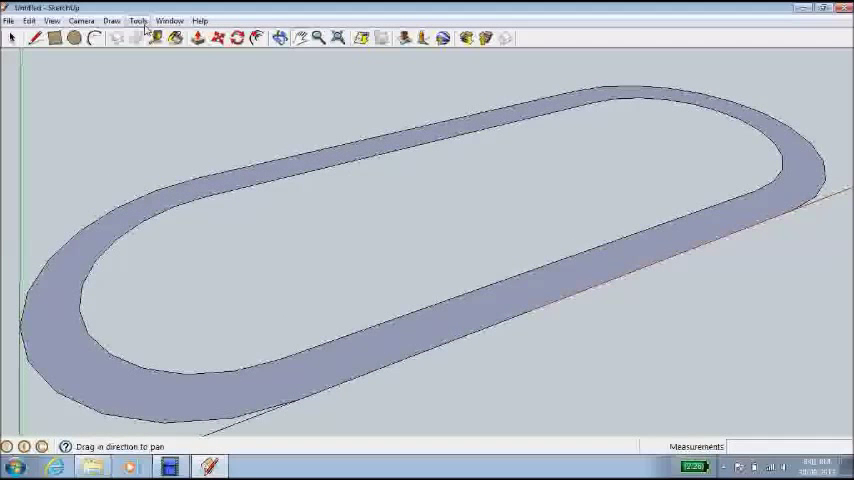
{"action": "mouse_move", "coordinate": [198, 38]}
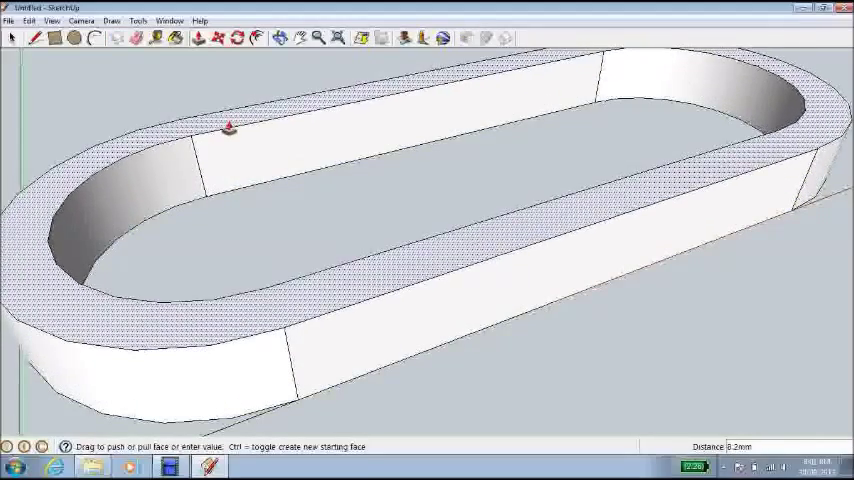
- Push/Pull the ring face up 5 mm into a solid raised wall and inspect it
{"action": "type", "text": "5"}
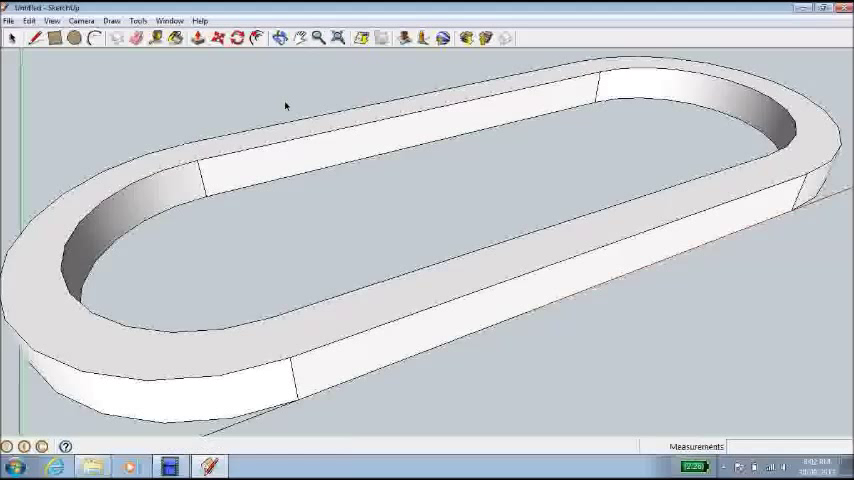
{"action": "left_click", "coordinate": [316, 38]}
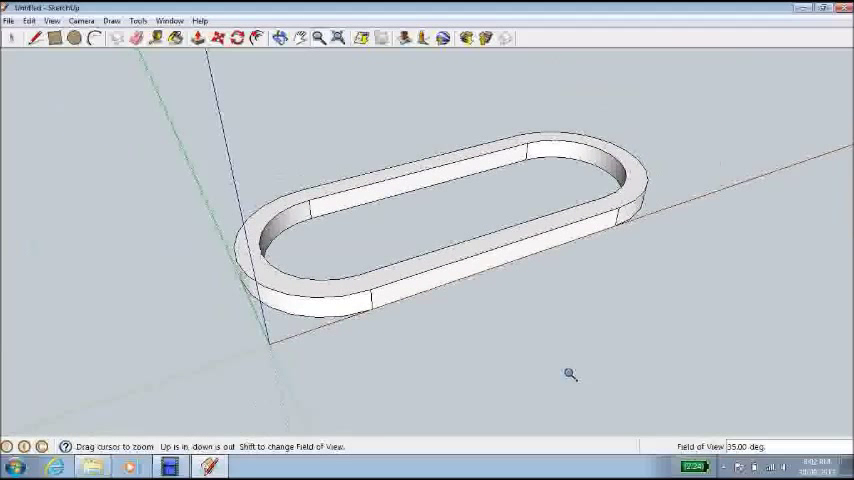
{"action": "left_click", "coordinate": [280, 38]}
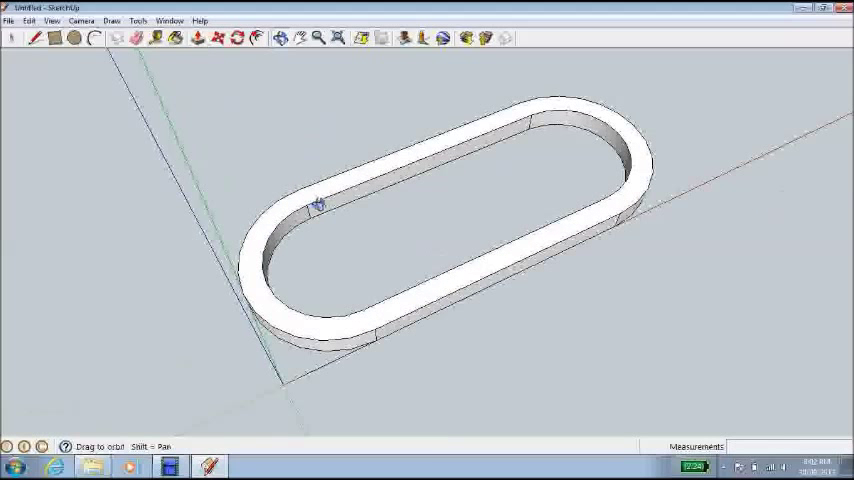
{"action": "mouse_move", "coordinate": [144, 156]}
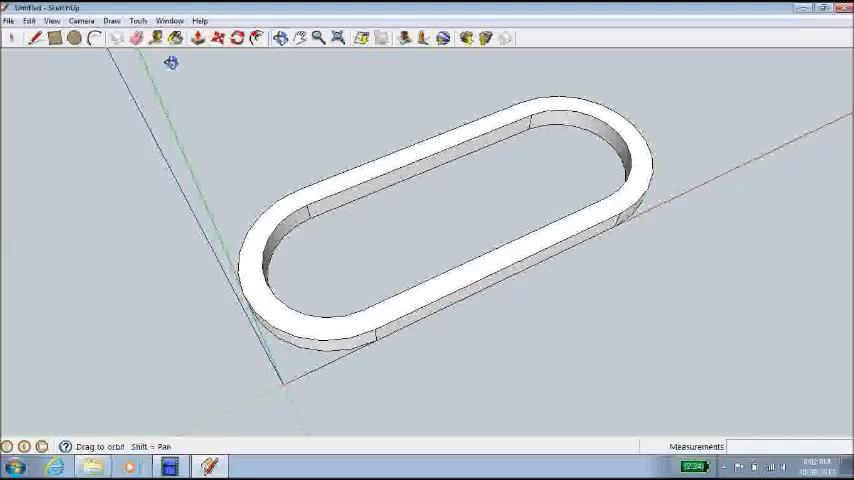
{"action": "left_click", "coordinate": [138, 20]}
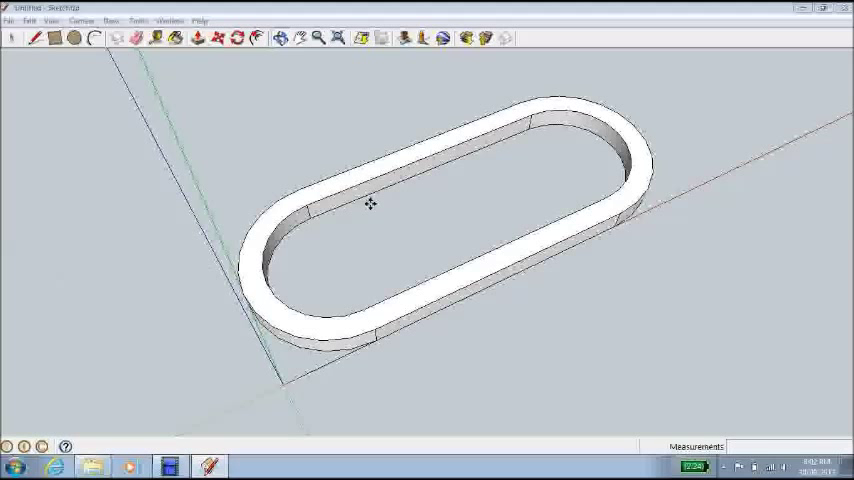
{"action": "mouse_move", "coordinate": [388, 236]}
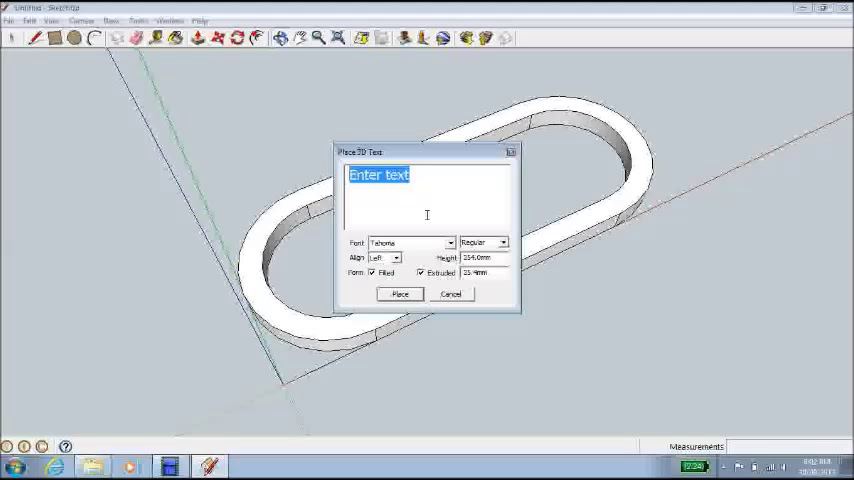
- Enter the text MS and choose the Rockwell Extra Bold font for the 3D lettering
{"action": "type", "text": "M"}
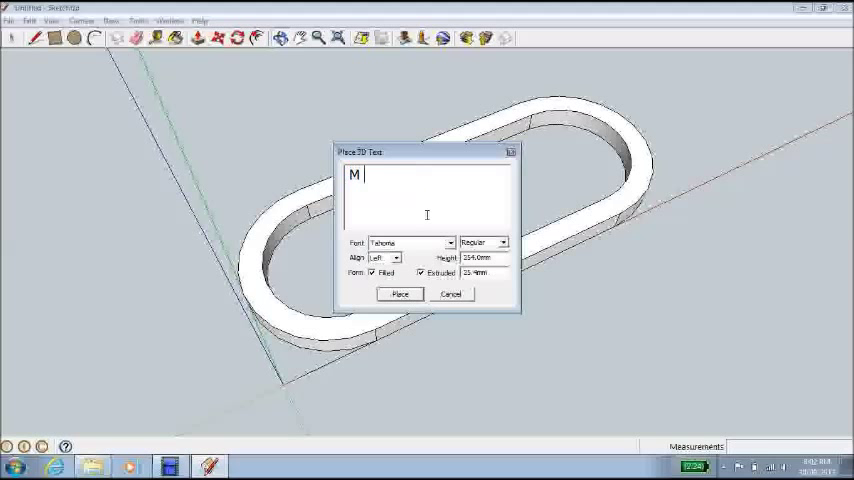
{"action": "type", "text": "S"}
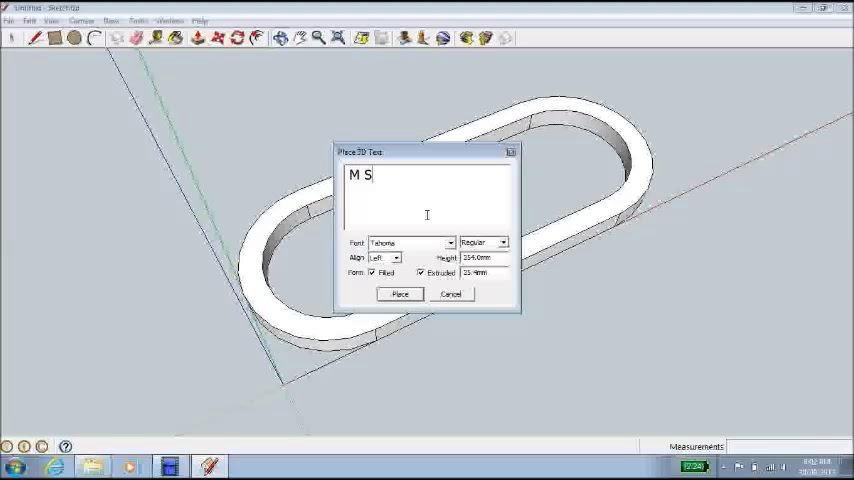
{"action": "left_click", "coordinate": [448, 242]}
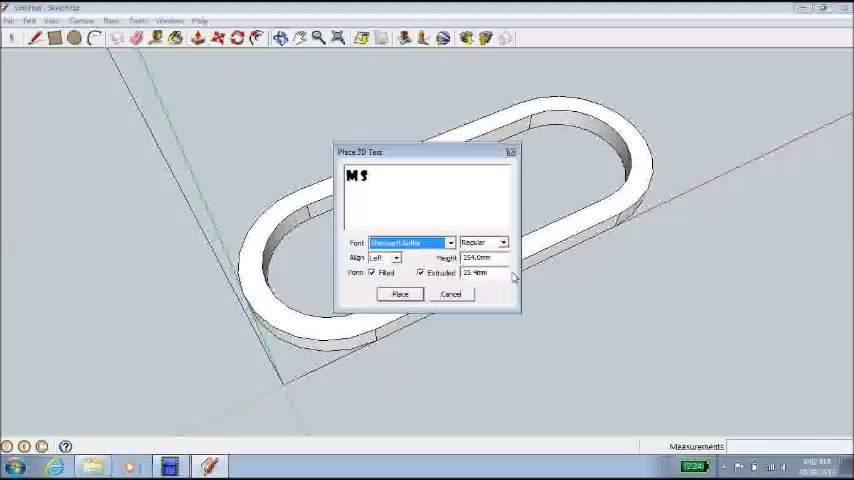
{"action": "left_click", "coordinate": [446, 242]}
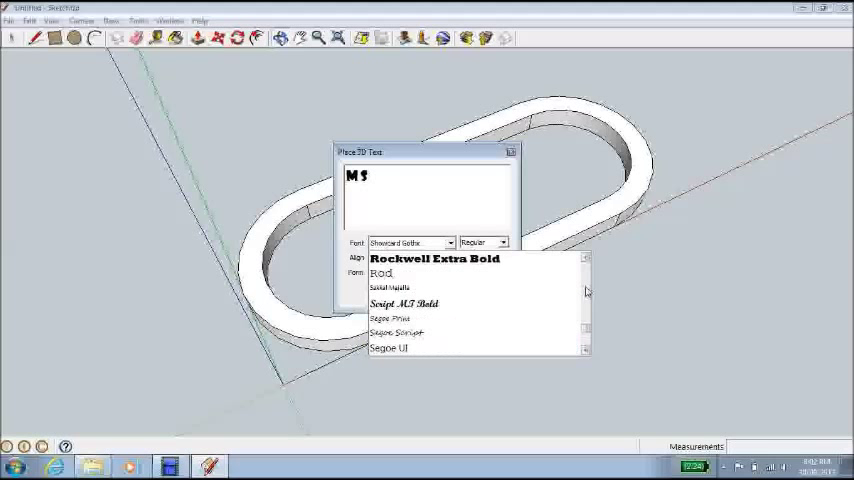
{"action": "left_click", "coordinate": [400, 292]}
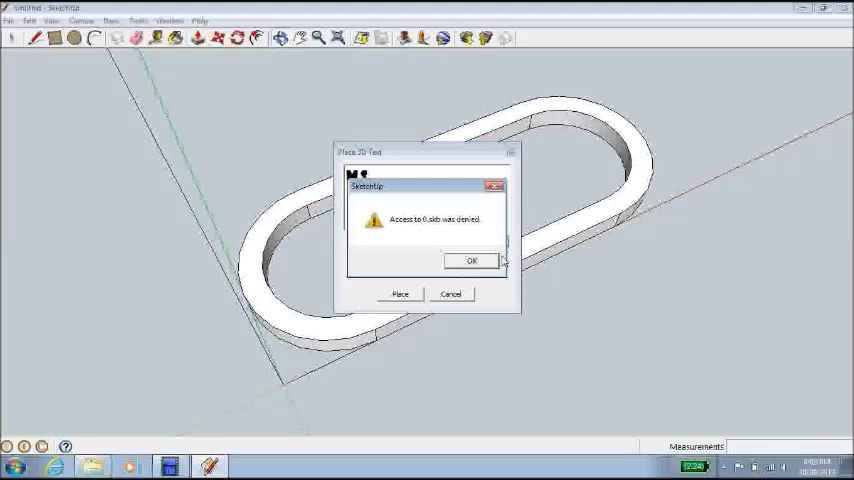
{"action": "left_click", "coordinate": [470, 260]}
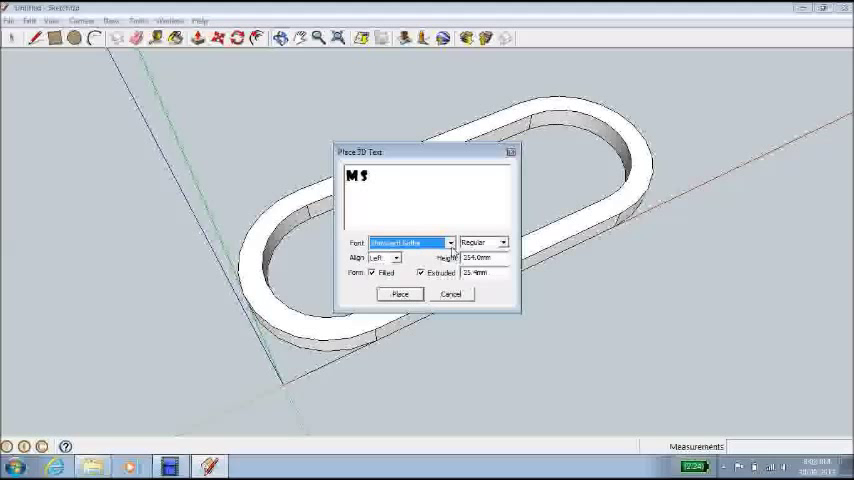
{"action": "left_click", "coordinate": [448, 242]}
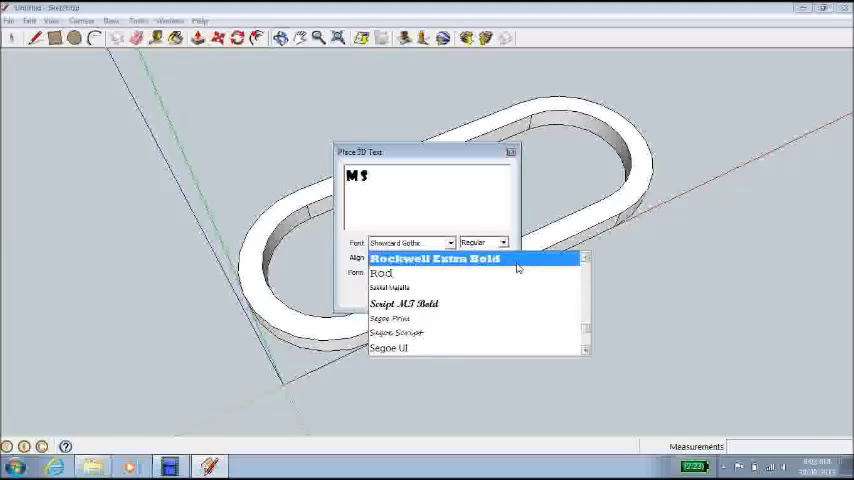
{"action": "left_click", "coordinate": [432, 260]}
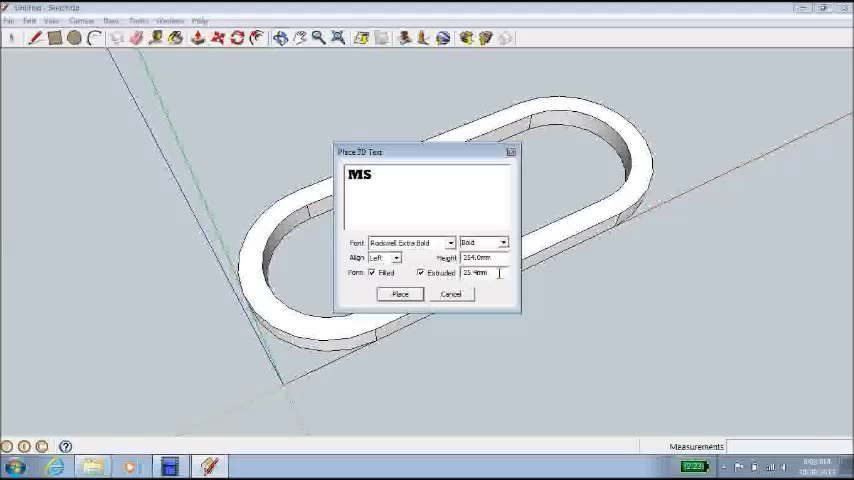
- Set the extrusion depth value and keep the letter form Filled
{"action": "triple_click", "coordinate": [472, 272]}
{"action": "type", "text": "5"}
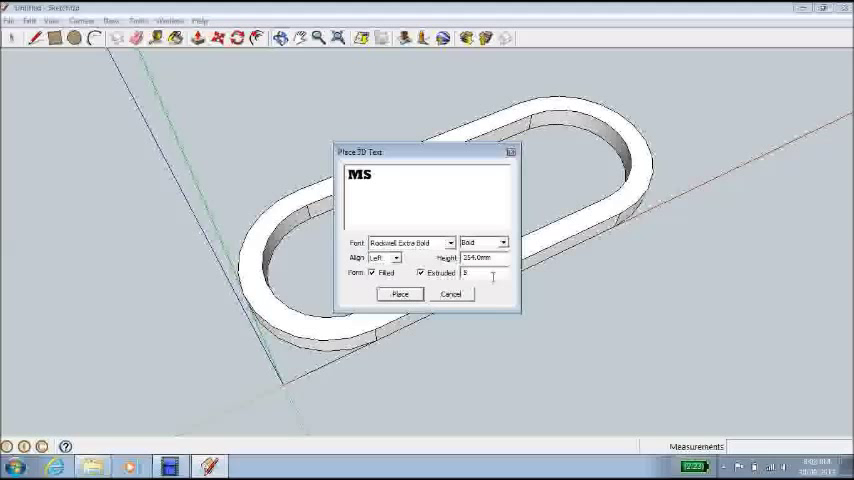
{"action": "mouse_move", "coordinate": [548, 216]}
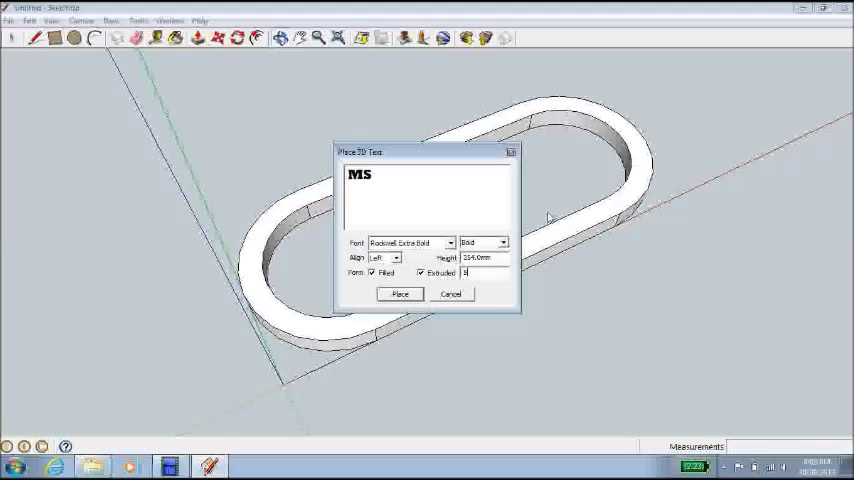
{"action": "mouse_move", "coordinate": [522, 132]}
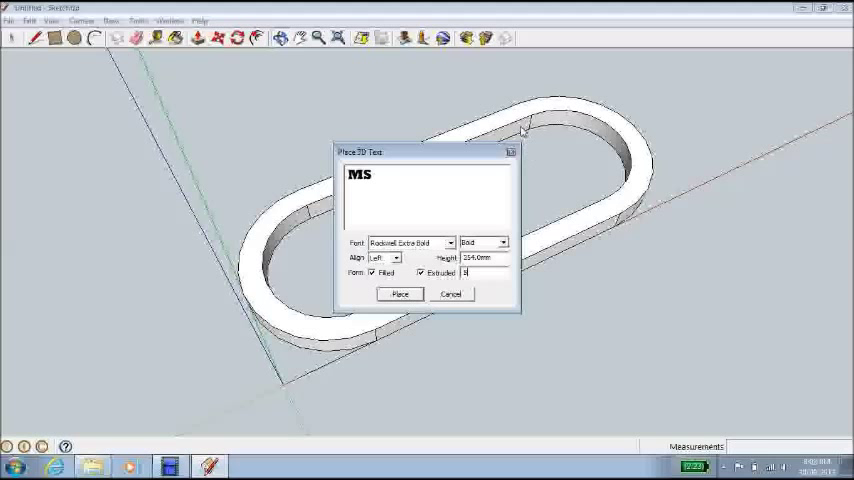
{"action": "mouse_move", "coordinate": [480, 272]}
{"action": "type", "text": "3"}
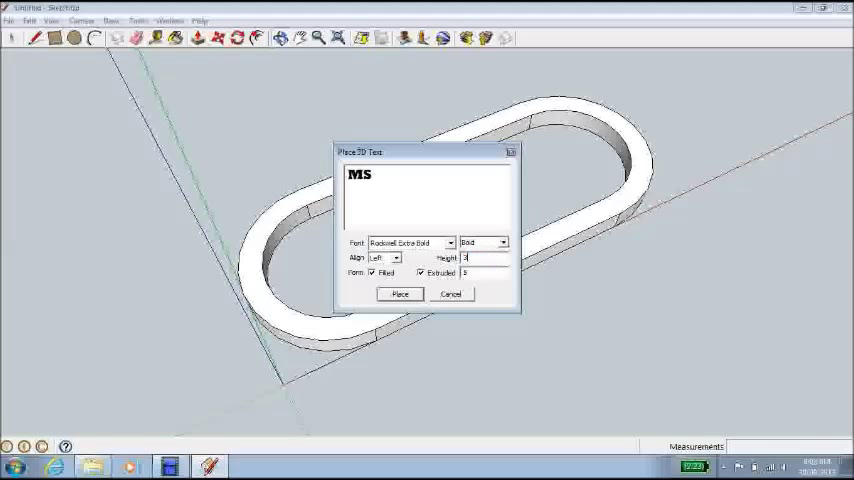
{"action": "type", "text": "0"}
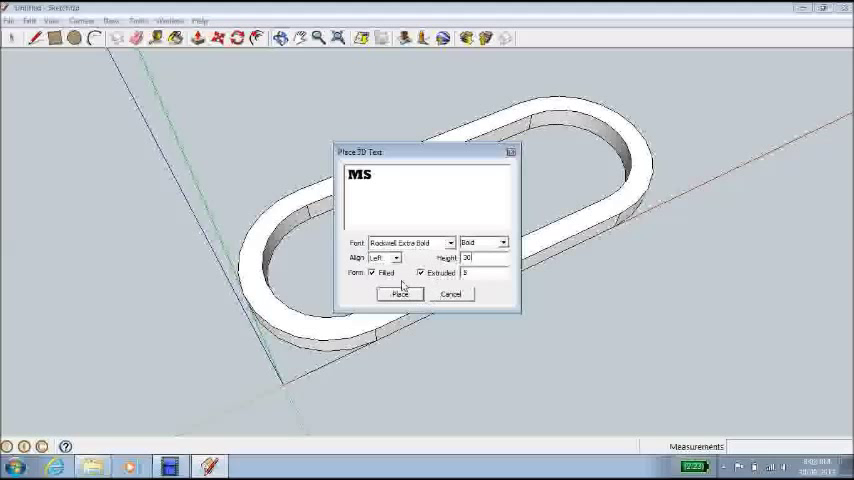
{"action": "left_click", "coordinate": [396, 258]}
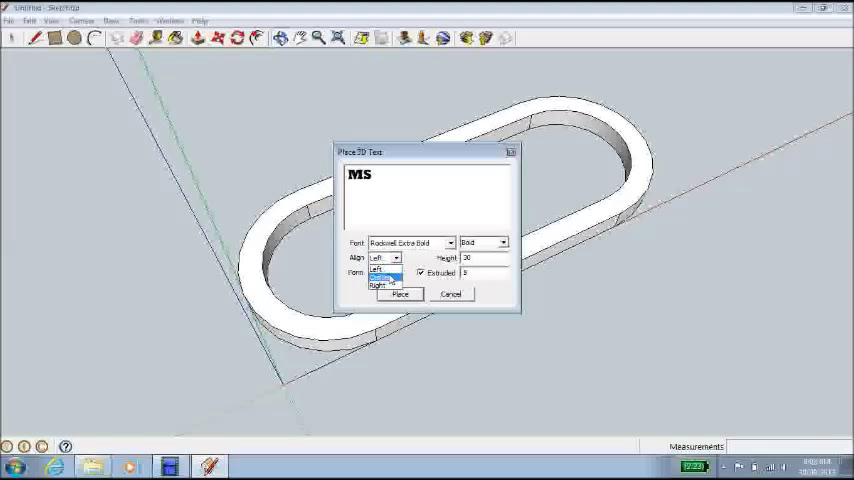
{"action": "left_click", "coordinate": [400, 292]}
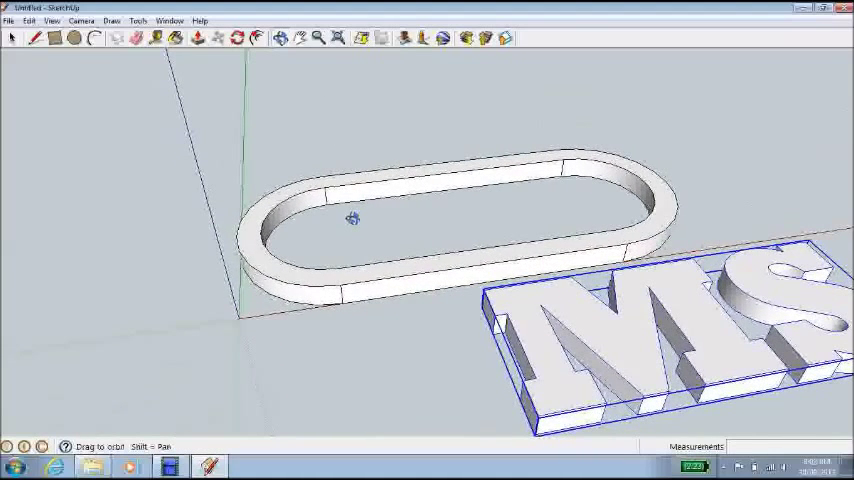
- Start moving the MS lettering with the Move tool toward the keyring's inner opening
{"action": "left_click", "coordinate": [216, 38]}
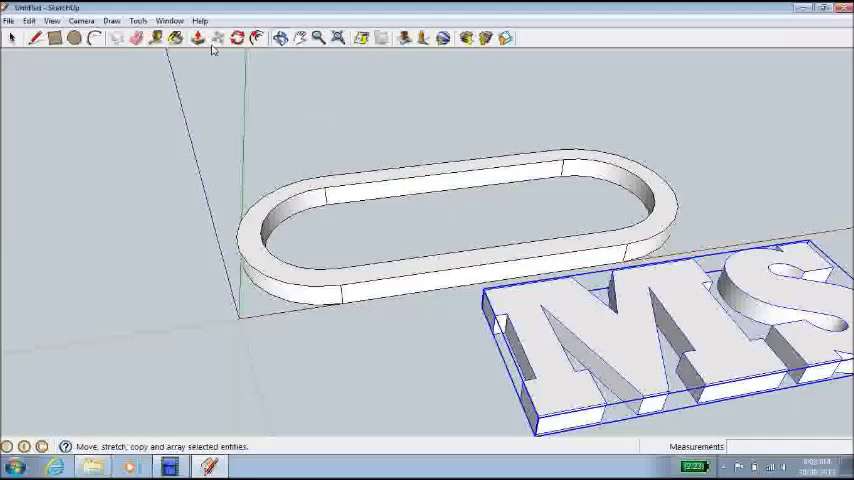
{"action": "left_click", "coordinate": [198, 38]}
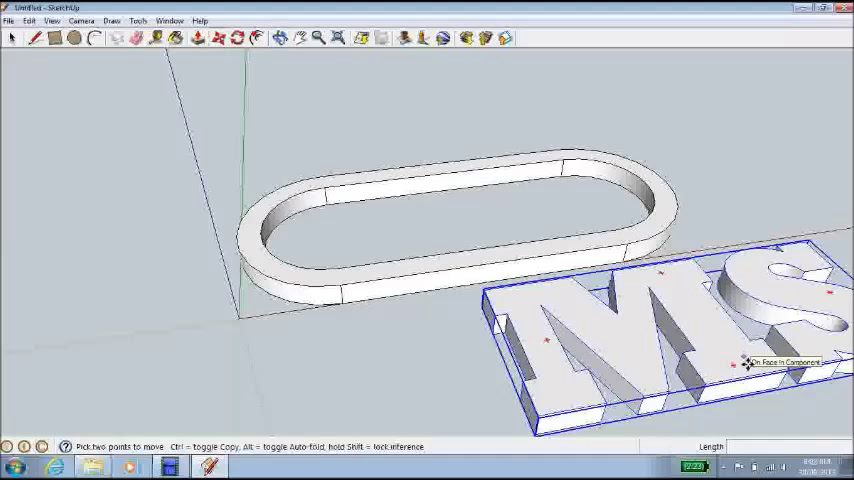
{"action": "mouse_move", "coordinate": [744, 376]}
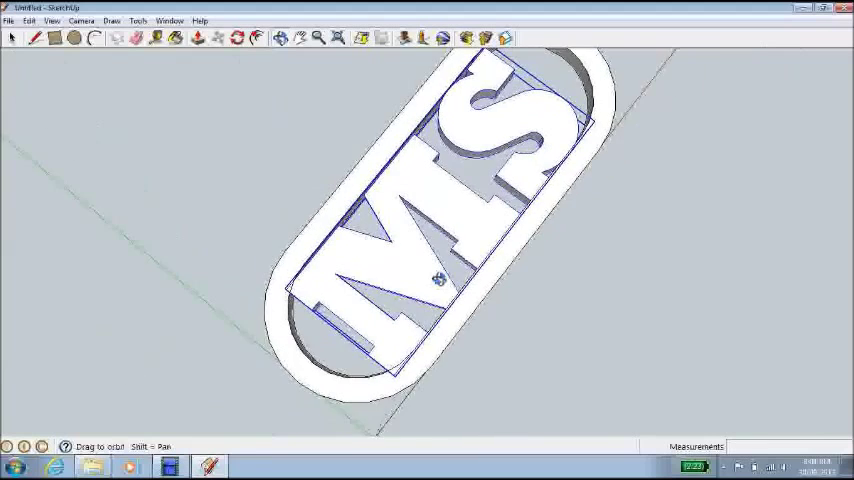
{"action": "left_click_drag", "start_coordinate": [438, 280], "coordinate": [296, 84]}
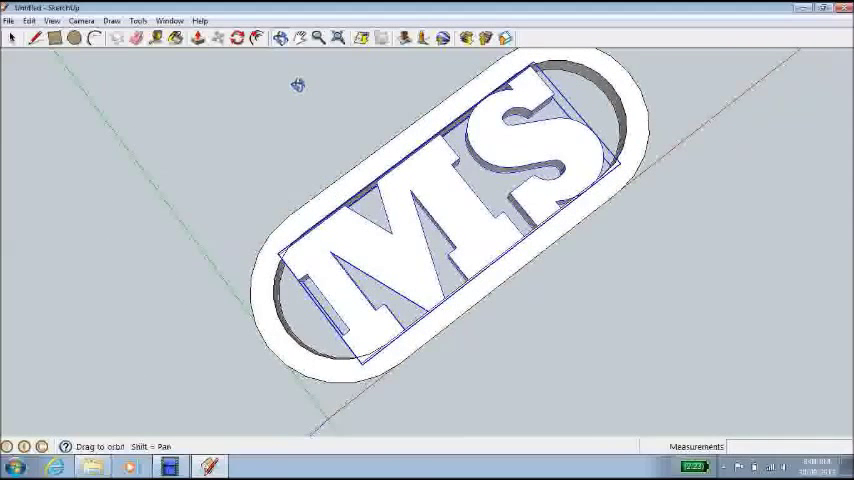
{"action": "left_click", "coordinate": [318, 38]}
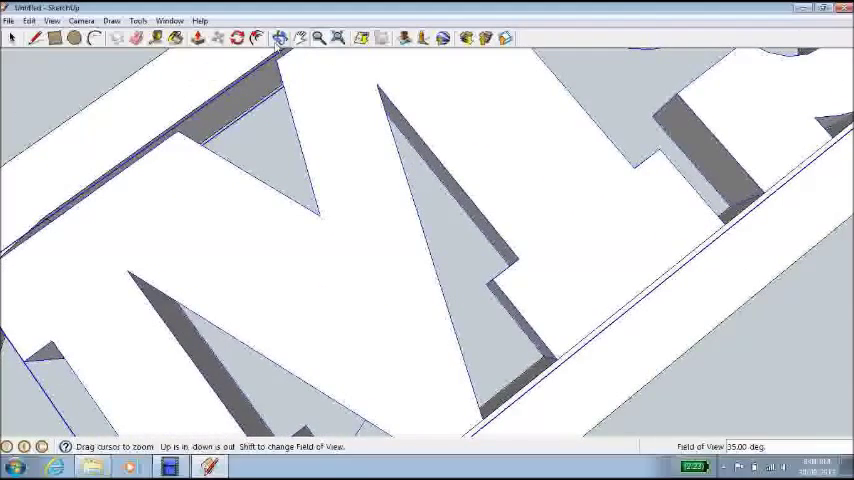
{"action": "left_click", "coordinate": [298, 38]}
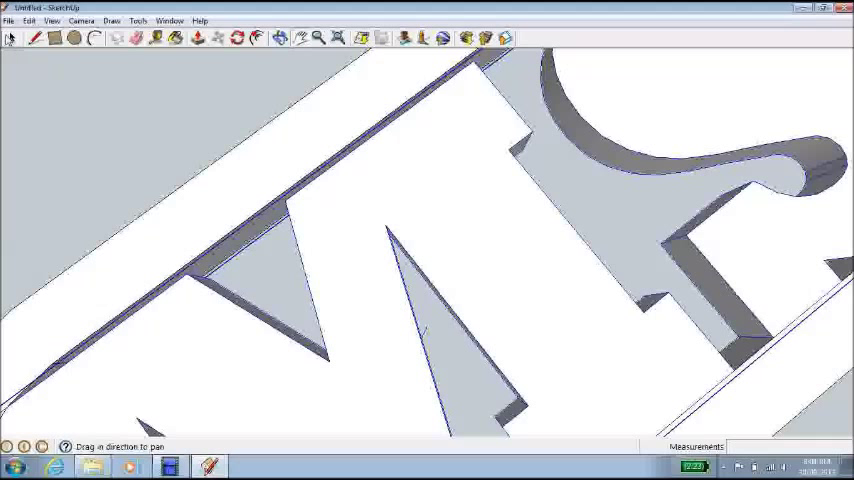
{"action": "left_click", "coordinate": [12, 38]}
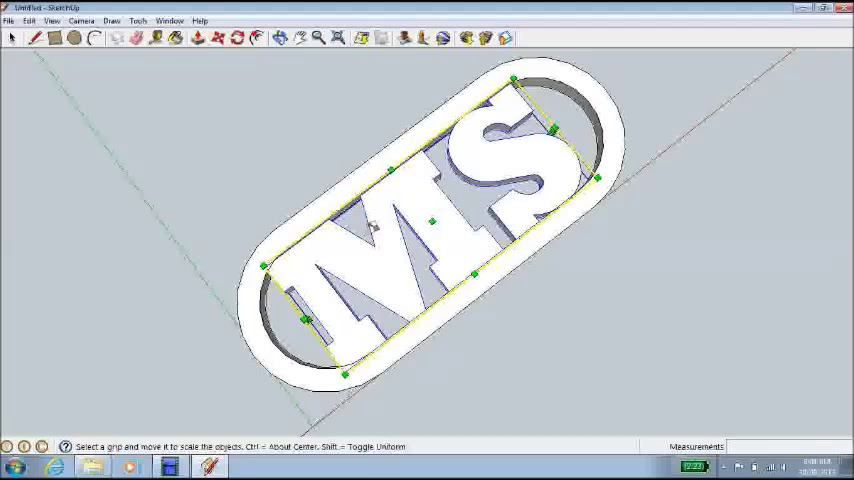
{"action": "mouse_move", "coordinate": [388, 170]}
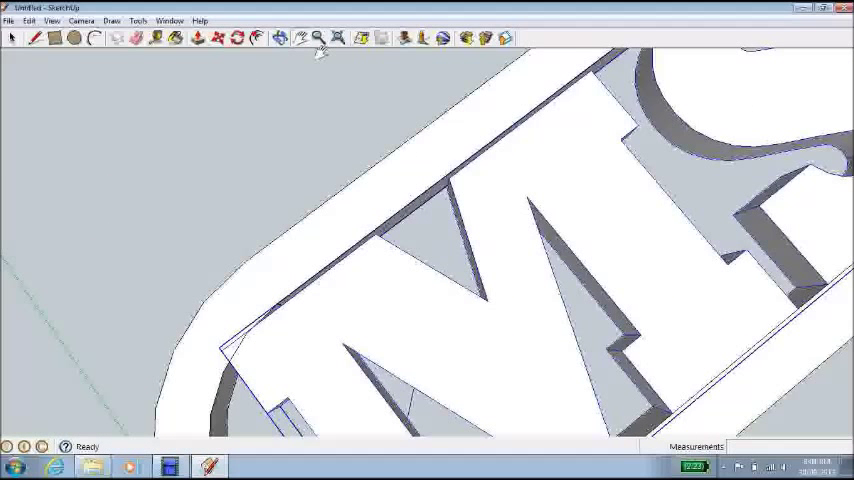
- Scale the MS lettering to about 1.03 along its width so it reaches the oval border
{"action": "left_click", "coordinate": [316, 38]}
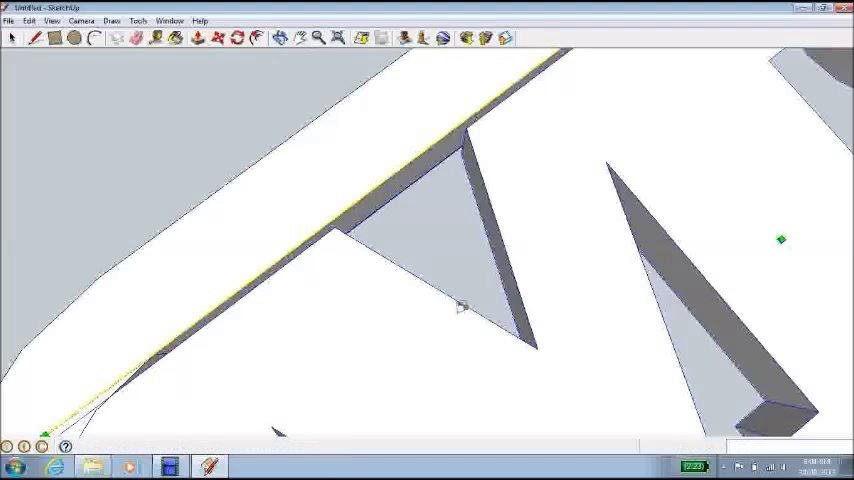
{"action": "left_click", "coordinate": [280, 38]}
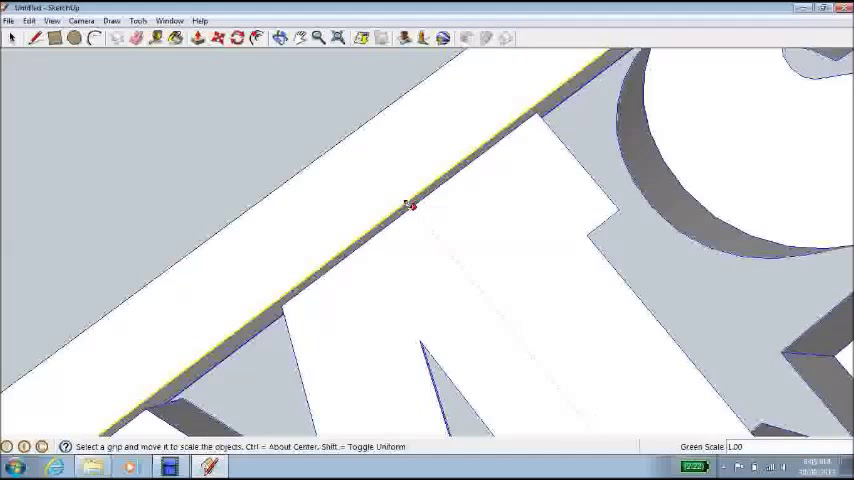
{"action": "left_click_drag", "start_coordinate": [408, 208], "coordinate": [402, 186]}
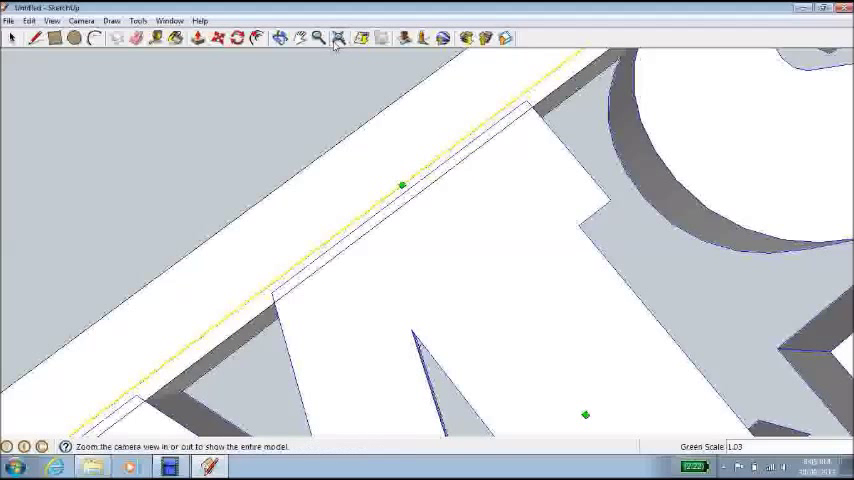
{"action": "left_click", "coordinate": [336, 38]}
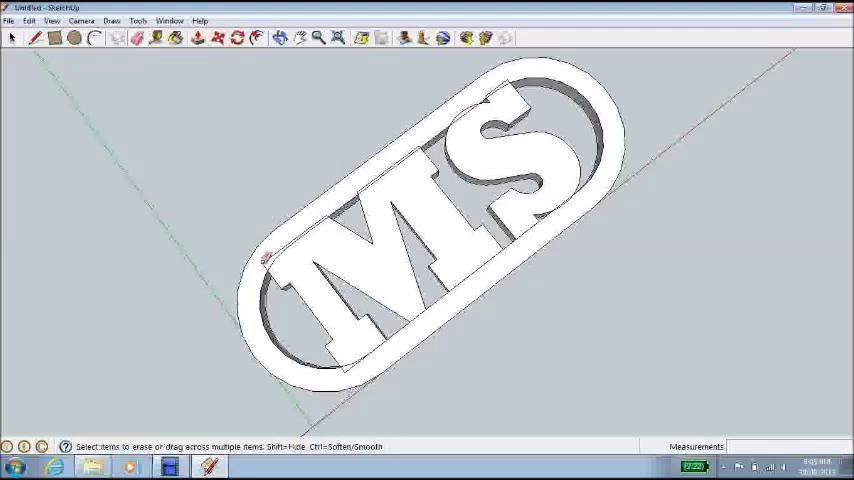
{"action": "left_click", "coordinate": [420, 200]}
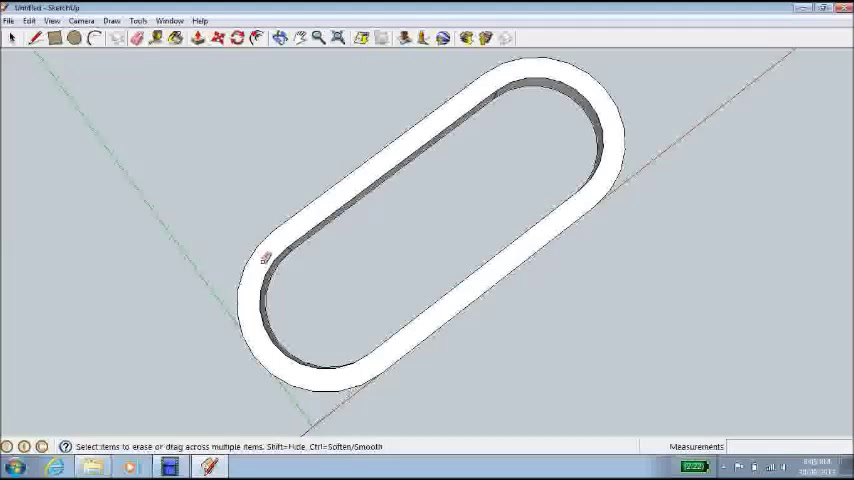
{"action": "mouse_move", "coordinate": [76, 106]}
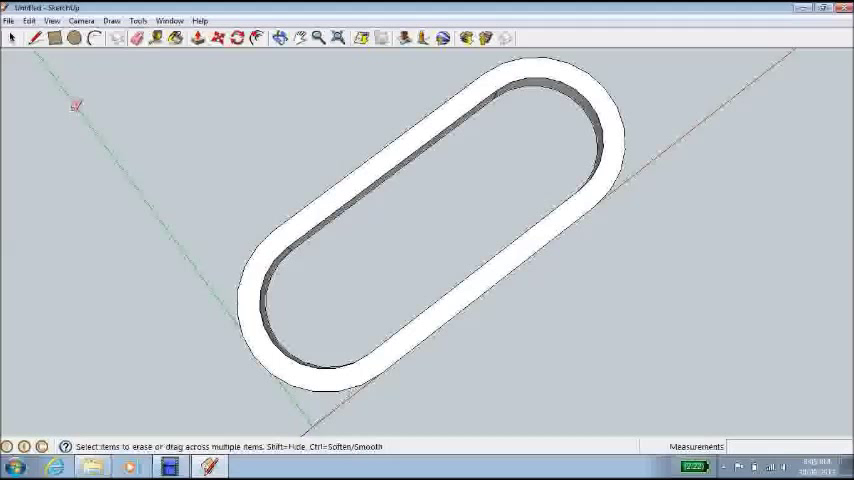
{"action": "left_click", "coordinate": [30, 20]}
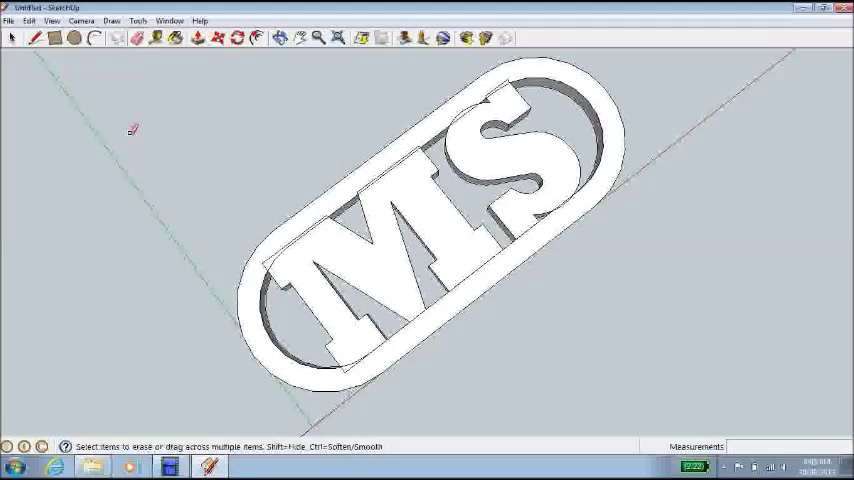
{"action": "mouse_move", "coordinate": [282, 112]}
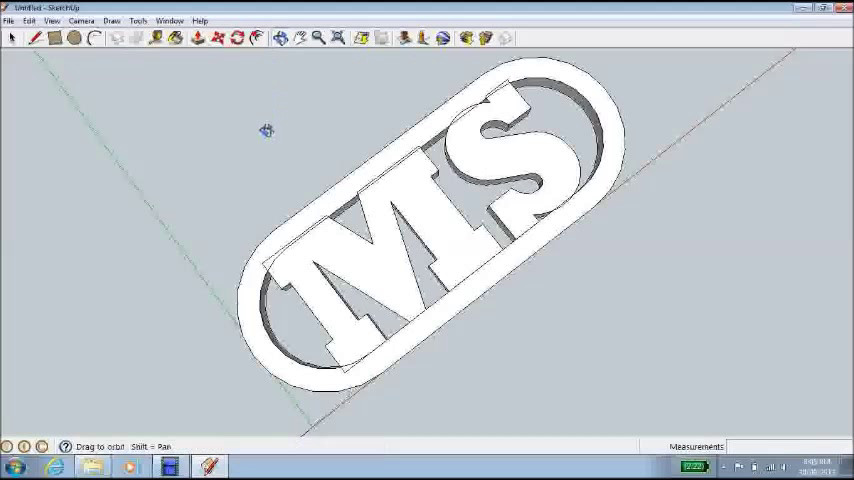
{"action": "left_click_drag", "start_coordinate": [266, 130], "coordinate": [420, 270]}
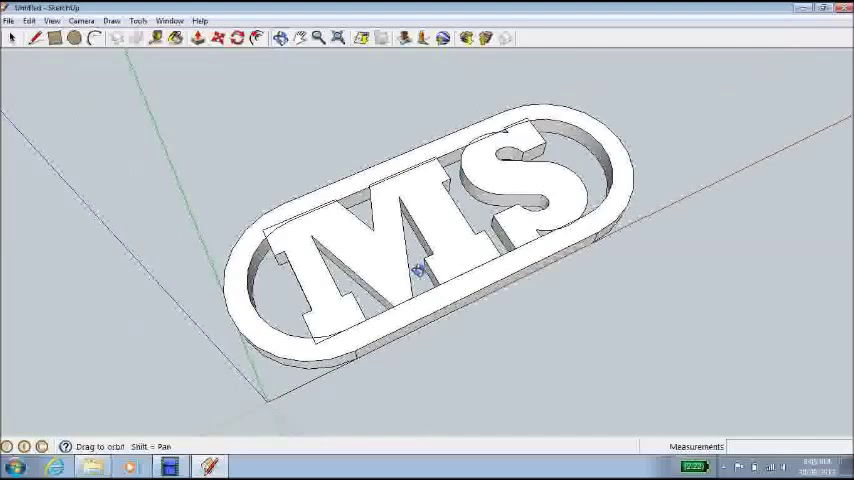
{"action": "left_click_drag", "start_coordinate": [420, 270], "coordinate": [470, 344]}
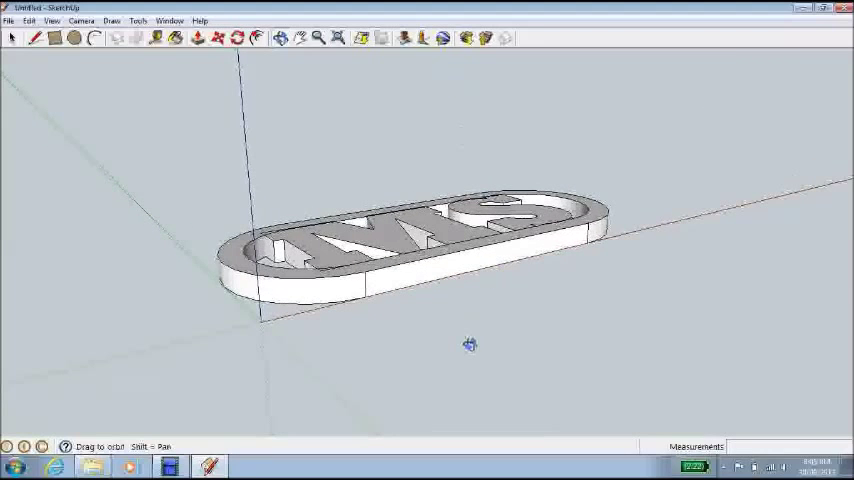
{"action": "left_click_drag", "start_coordinate": [470, 344], "coordinate": [416, 316]}
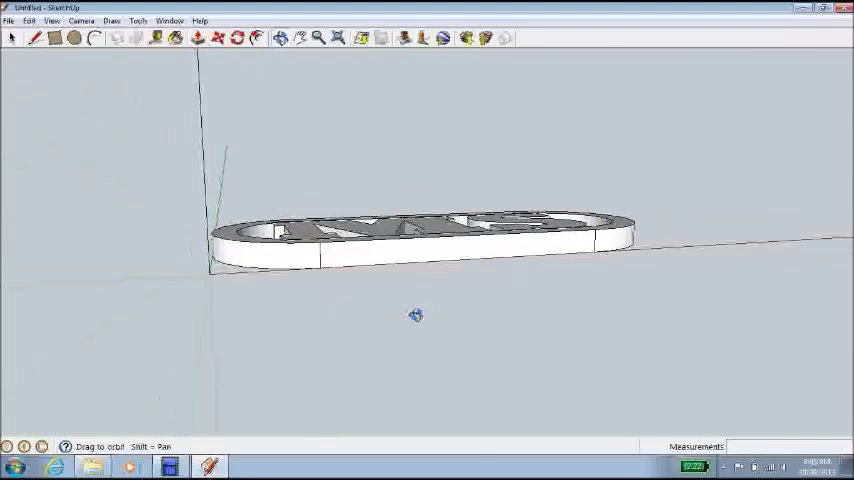
{"action": "left_click_drag", "start_coordinate": [416, 316], "coordinate": [168, 64]}
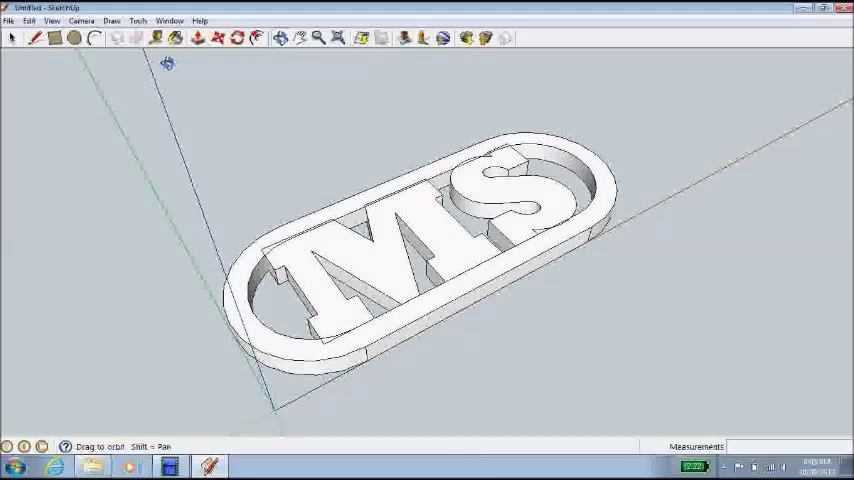
- Pick an orange swatch from the Colors collection and paint the border's top face, then select all geometry
{"action": "left_click", "coordinate": [152, 38]}
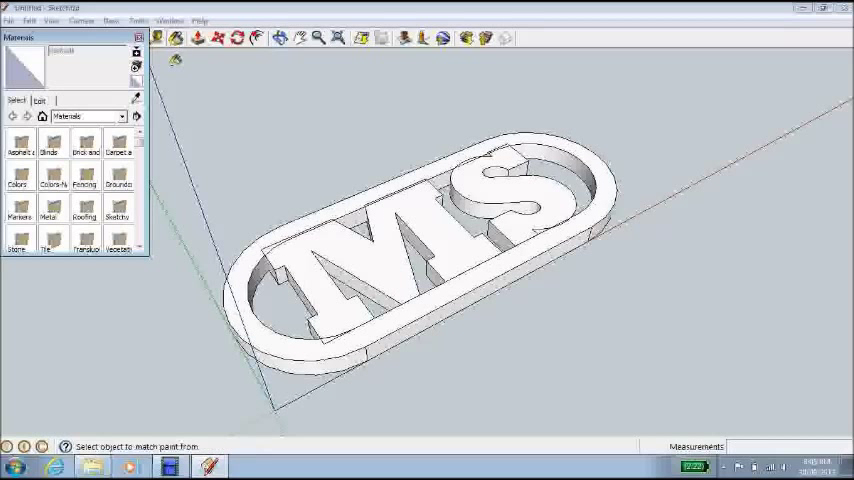
{"action": "left_click", "coordinate": [122, 116]}
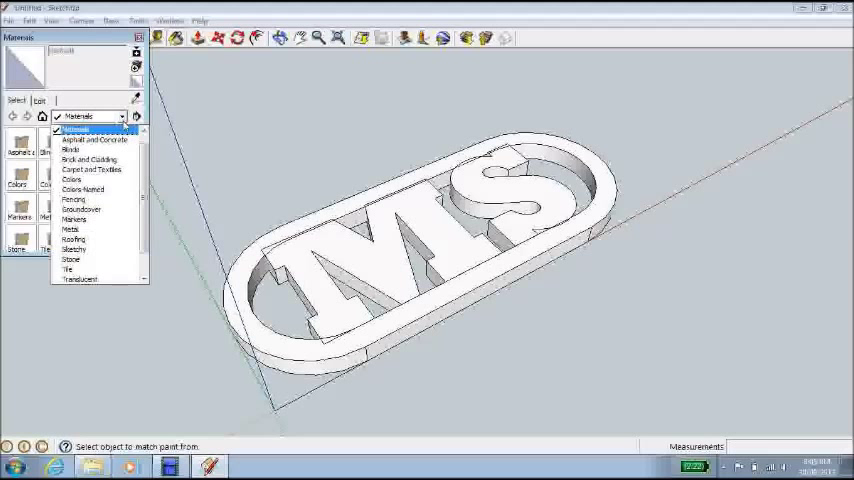
{"action": "left_click", "coordinate": [80, 180]}
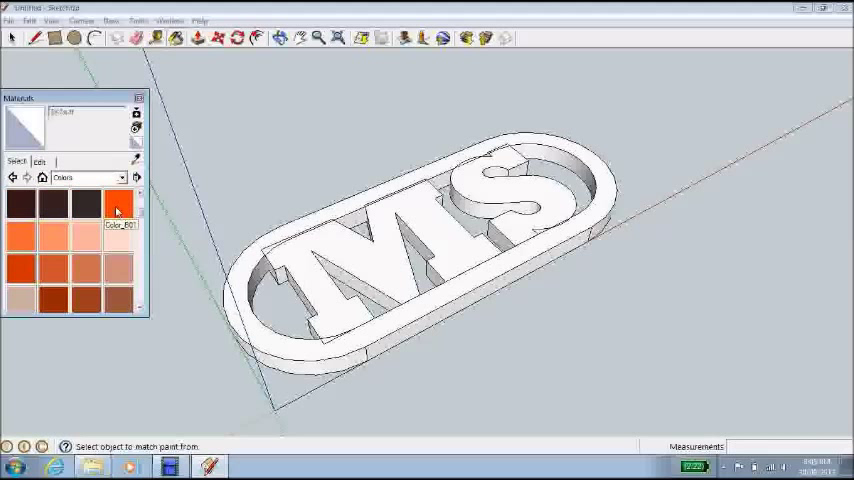
{"action": "left_click", "coordinate": [118, 204]}
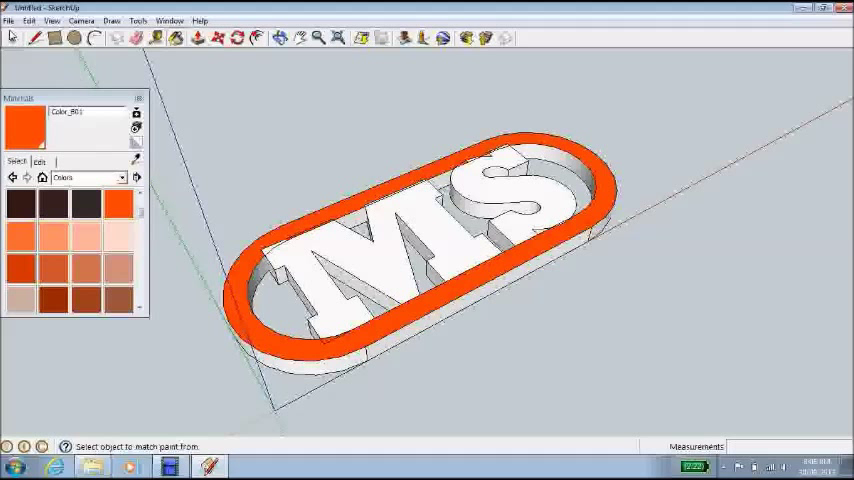
{"action": "left_click", "coordinate": [14, 38]}
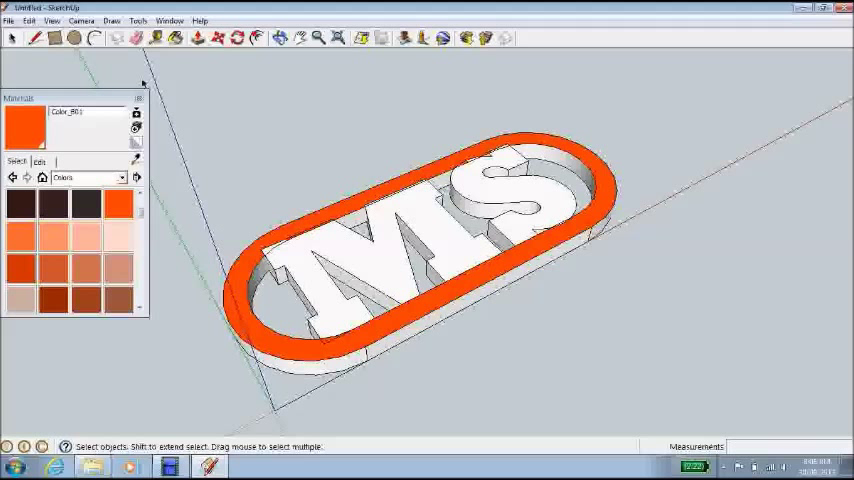
{"action": "left_click_drag", "start_coordinate": [144, 80], "coordinate": [764, 432]}
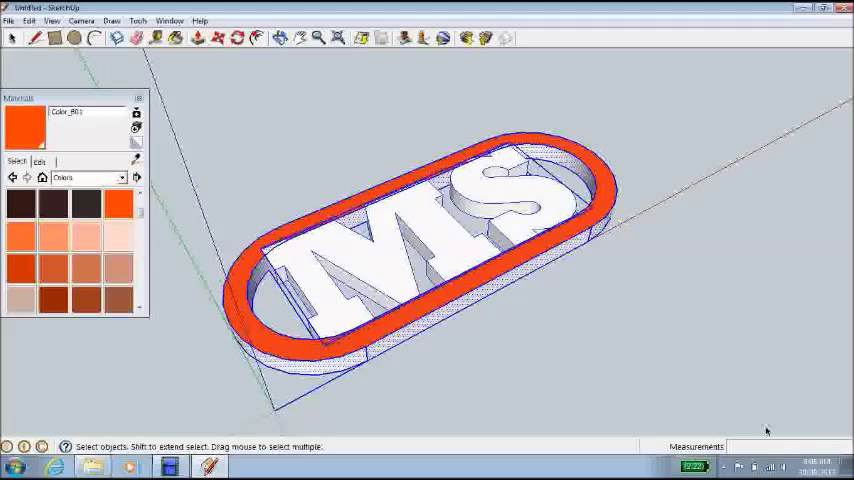
{"action": "mouse_move", "coordinate": [556, 300]}
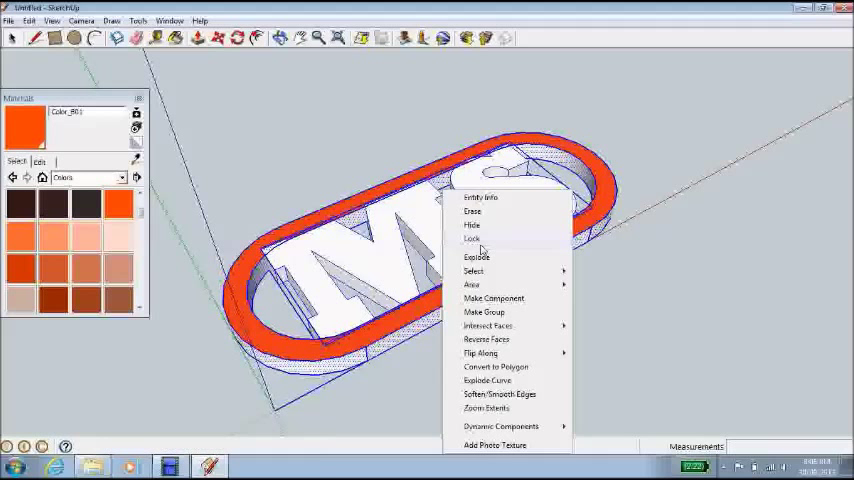
- Make the selected keyring geometry into one group via Make Group and deselect it
{"action": "left_click", "coordinate": [472, 272]}
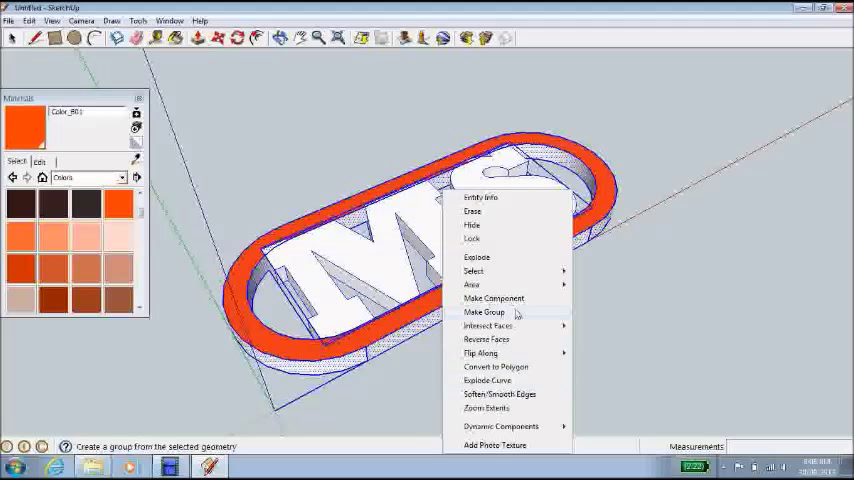
{"action": "left_click", "coordinate": [484, 312]}
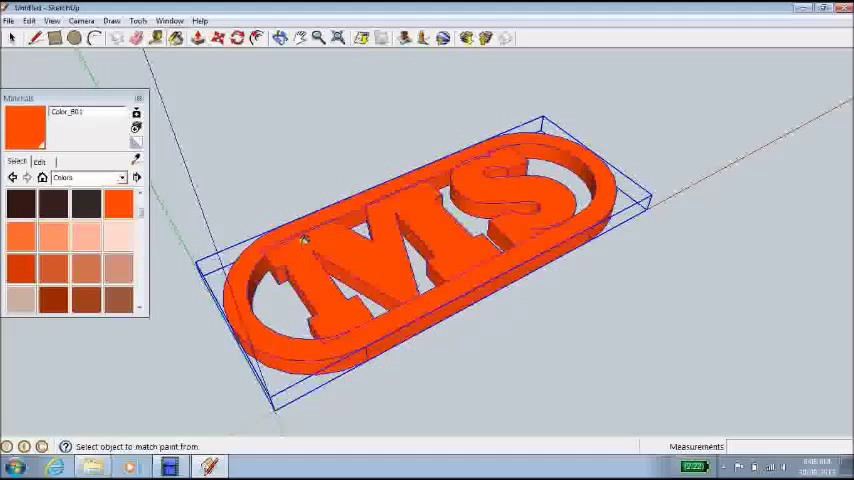
{"action": "mouse_move", "coordinate": [288, 158]}
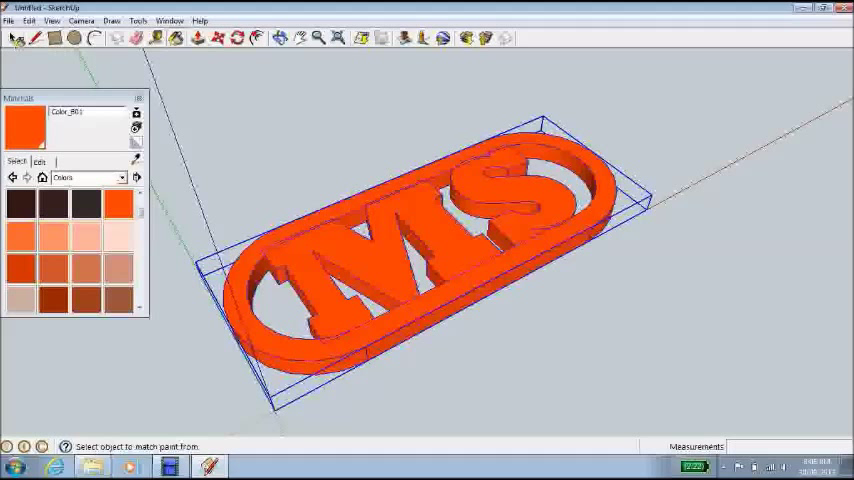
{"action": "left_click", "coordinate": [16, 38]}
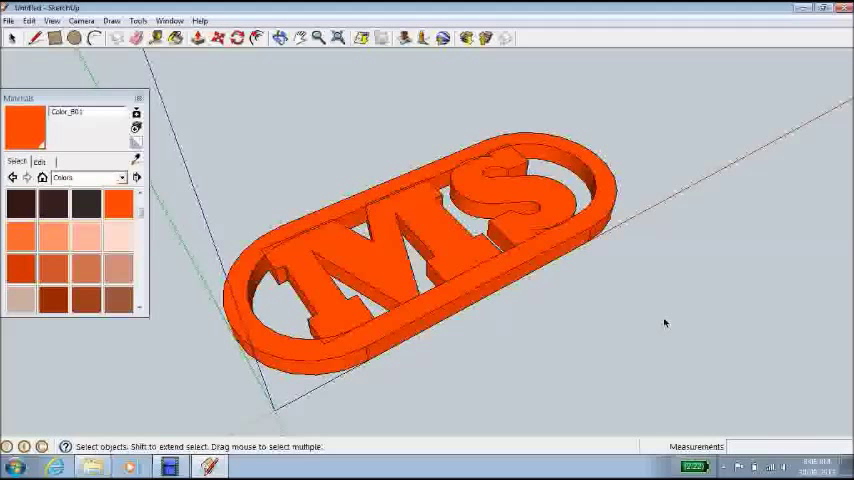
{"action": "mouse_move", "coordinate": [172, 108]}
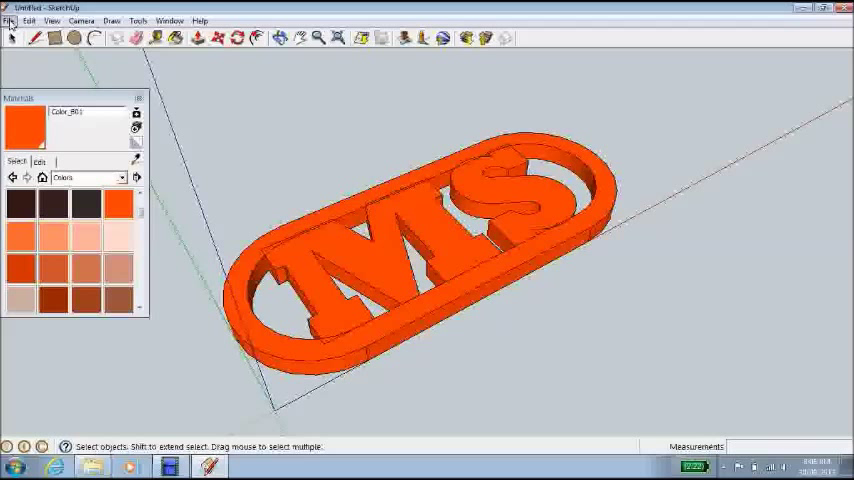
{"action": "left_click", "coordinate": [8, 20]}
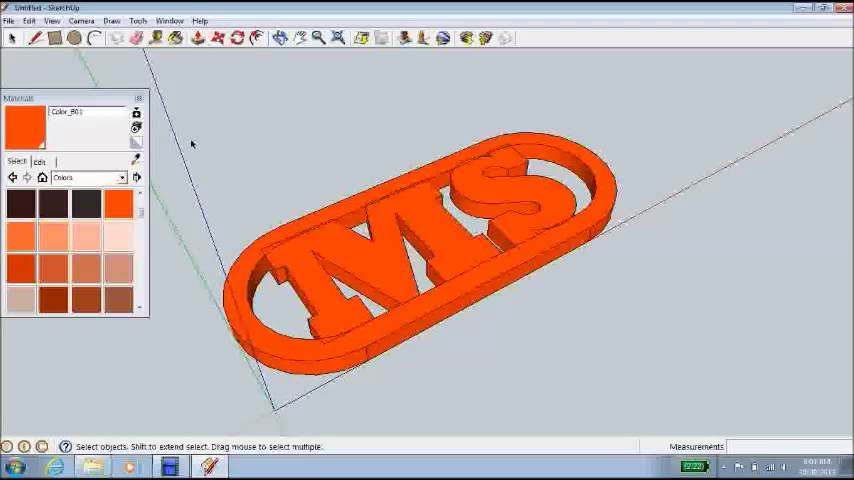
{"action": "mouse_move", "coordinate": [208, 150]}
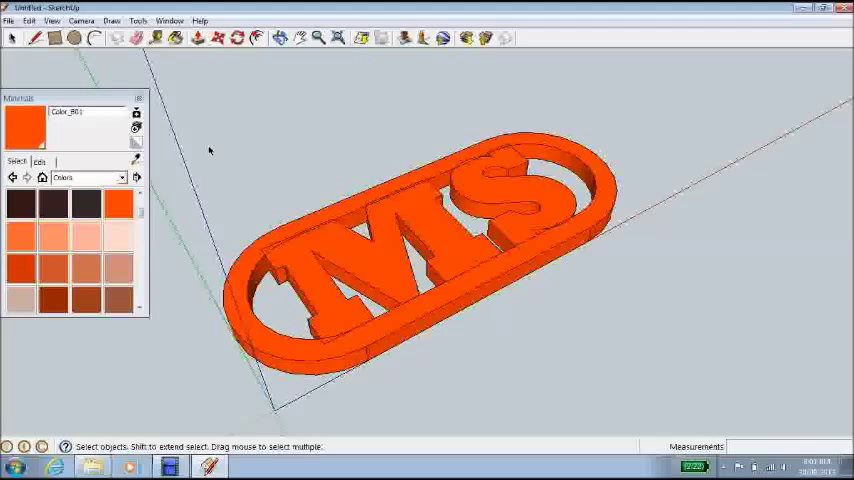
{"action": "mouse_move", "coordinate": [256, 64]}
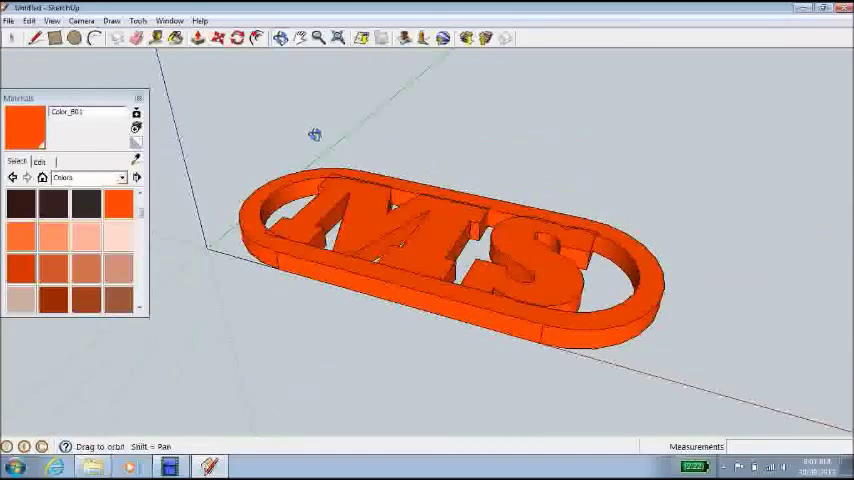
{"action": "left_click_drag", "start_coordinate": [314, 132], "coordinate": [496, 336]}
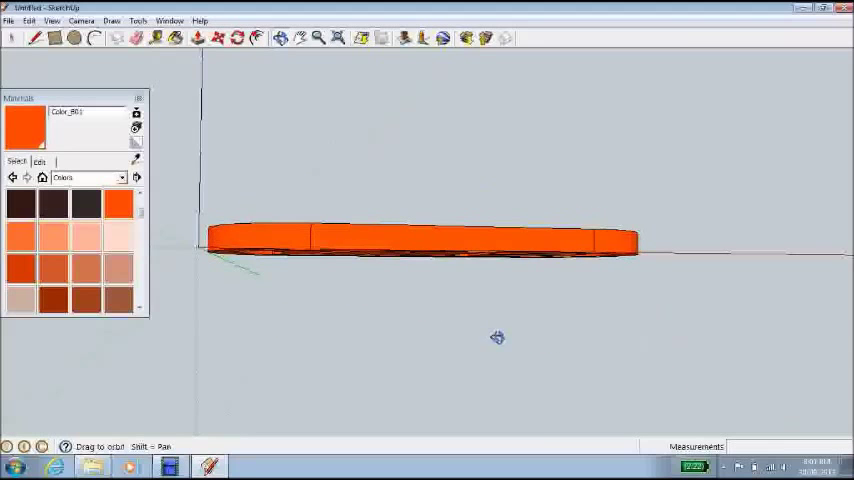
{"action": "left_click_drag", "start_coordinate": [496, 336], "coordinate": [158, 246]}
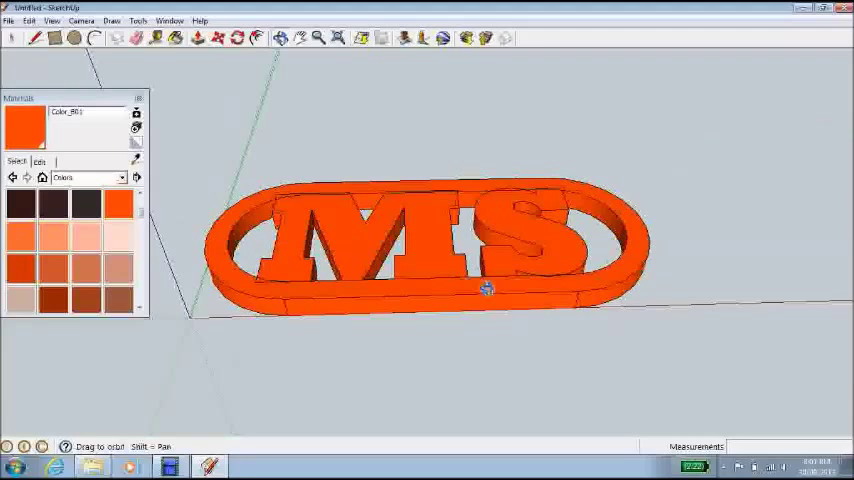
{"action": "left_click_drag", "start_coordinate": [488, 288], "coordinate": [440, 314]}
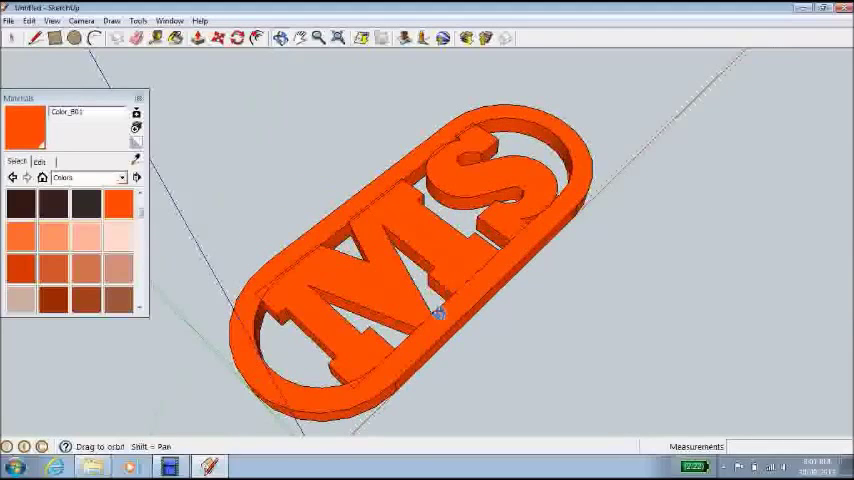
{"action": "left_click_drag", "start_coordinate": [440, 316], "coordinate": [320, 290]}
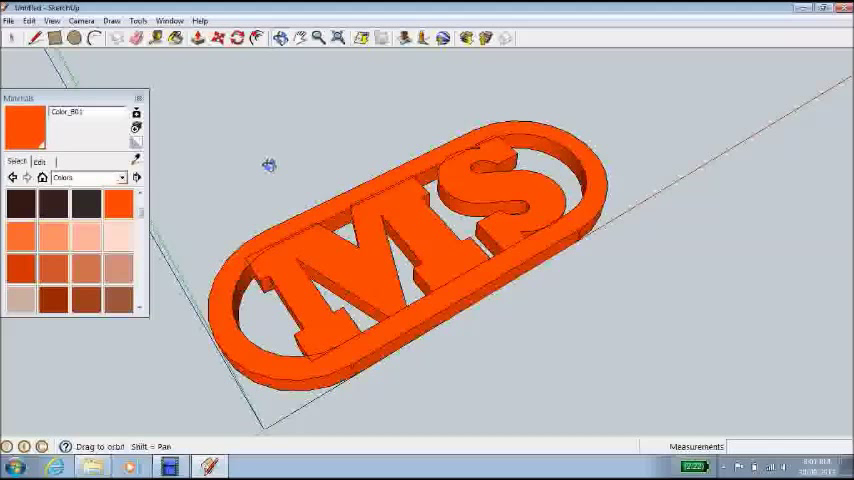
{"action": "mouse_move", "coordinate": [308, 128]}
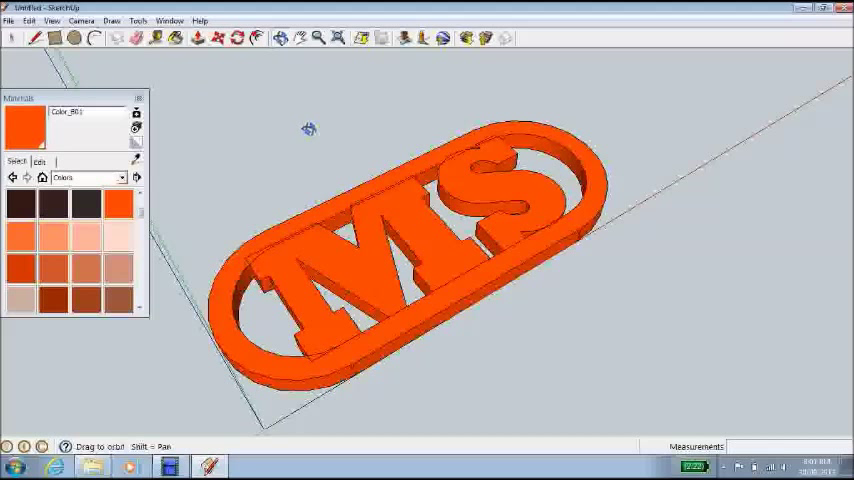
{"action": "mouse_move", "coordinate": [322, 146]}
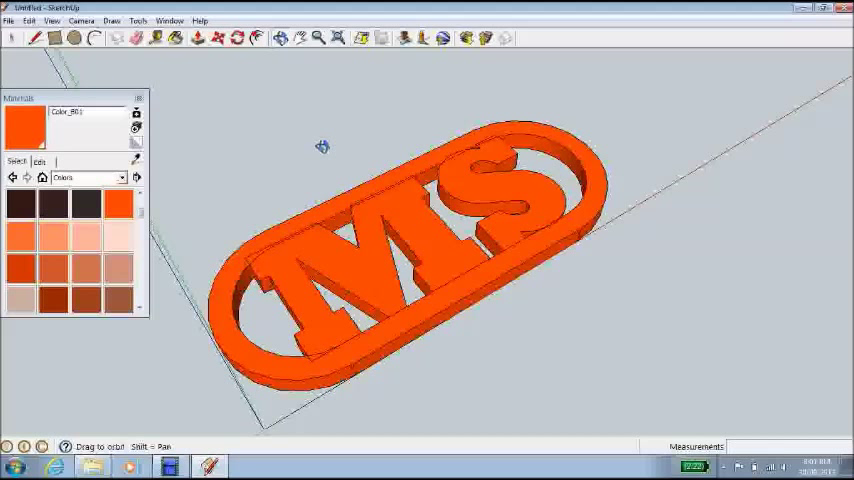